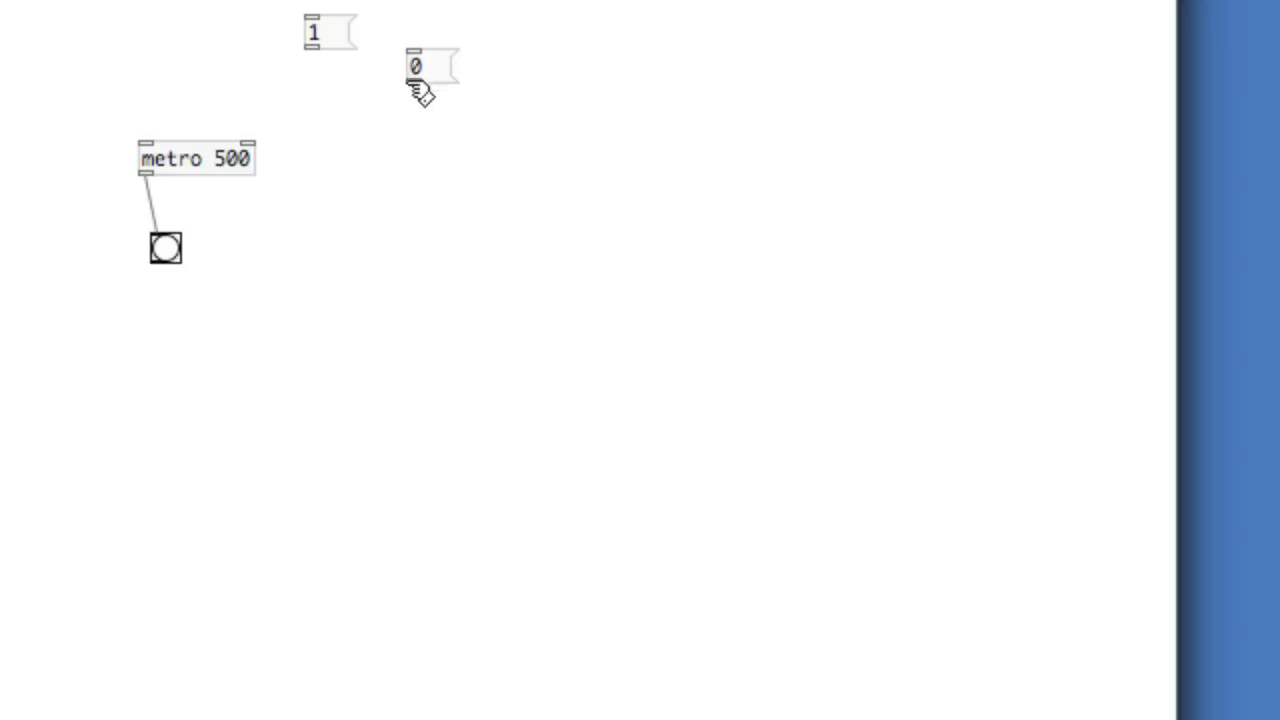
Step: Wire the 0 and 1 messages into metro 500, then start and stop it
drag(410, 84, 148, 144)
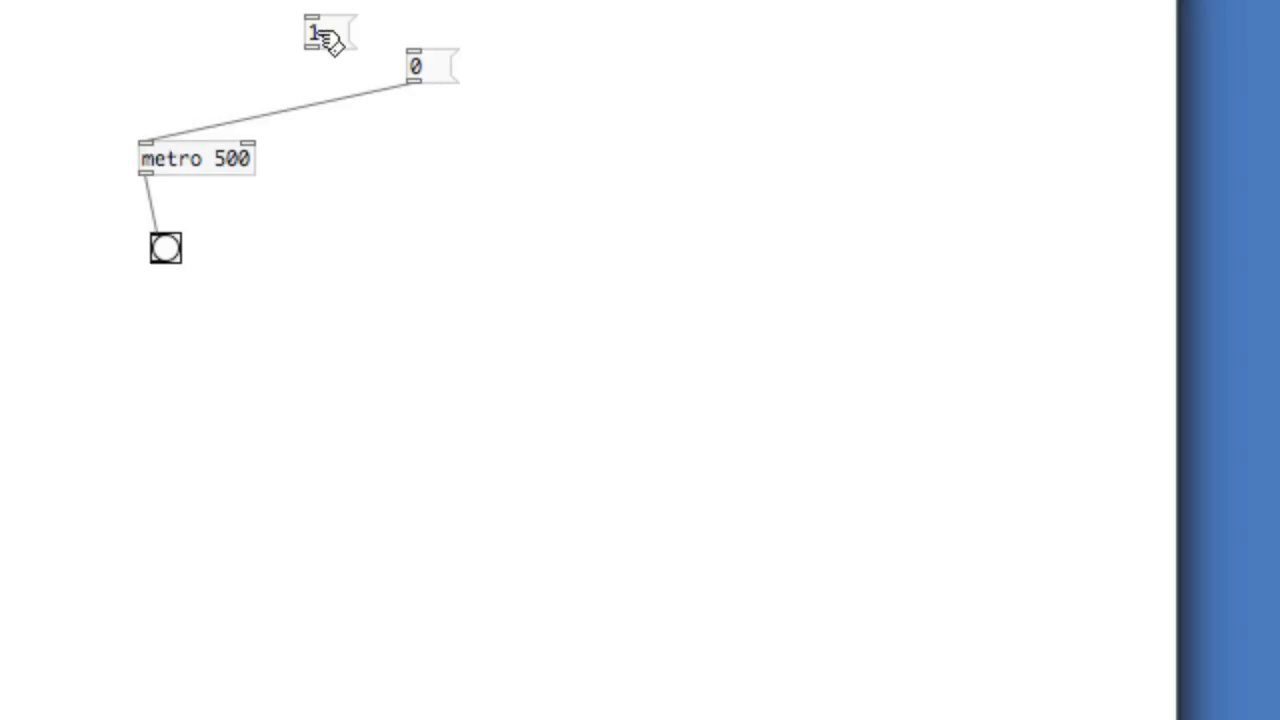
drag(322, 50, 150, 148)
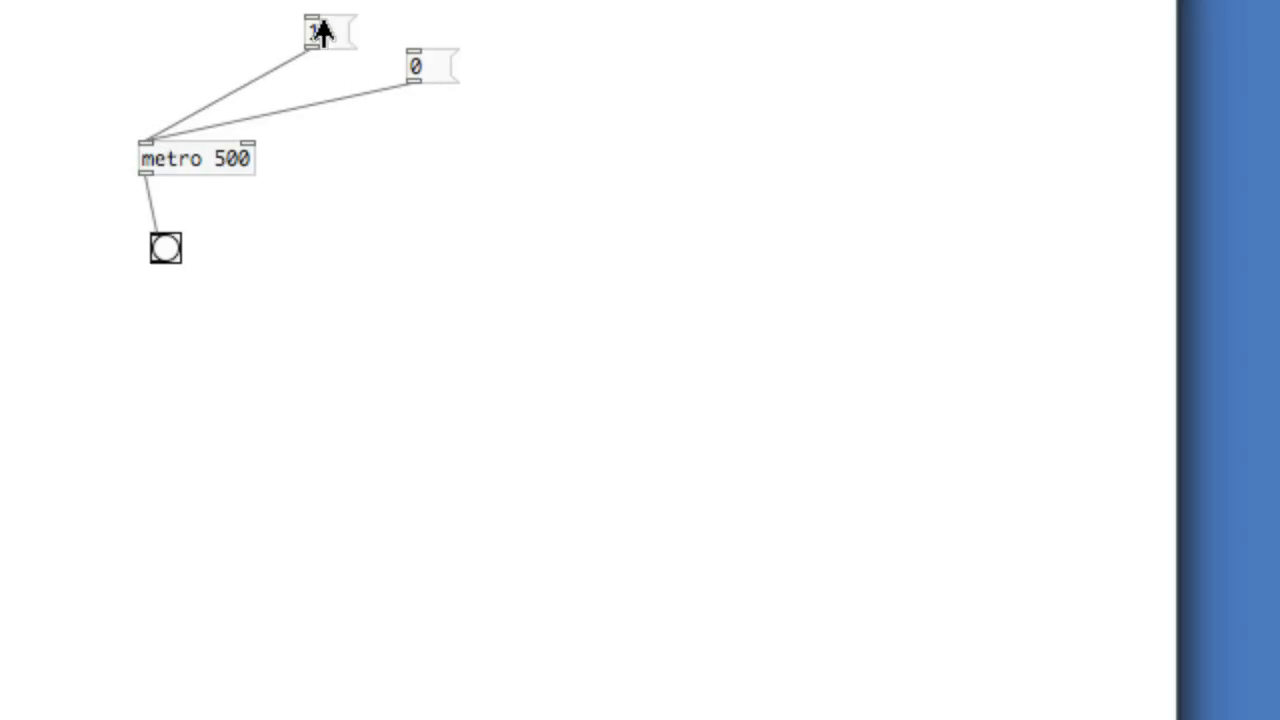
click(321, 30)
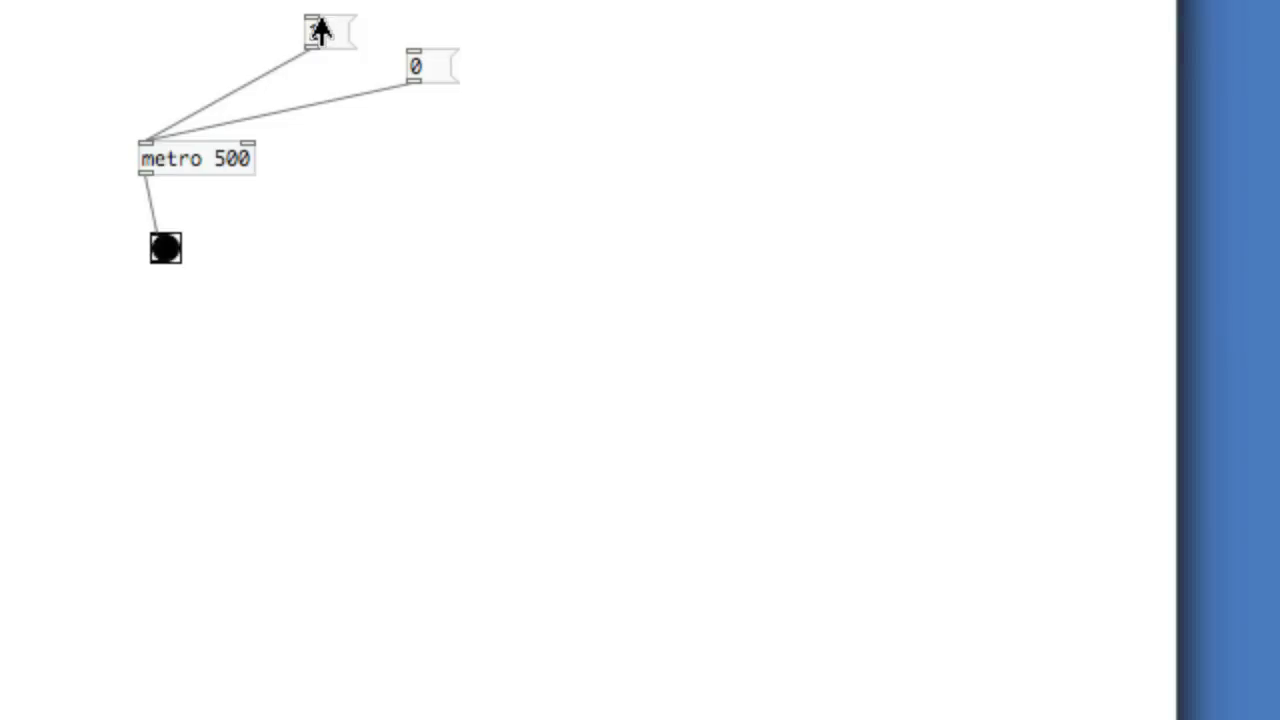
click(320, 33)
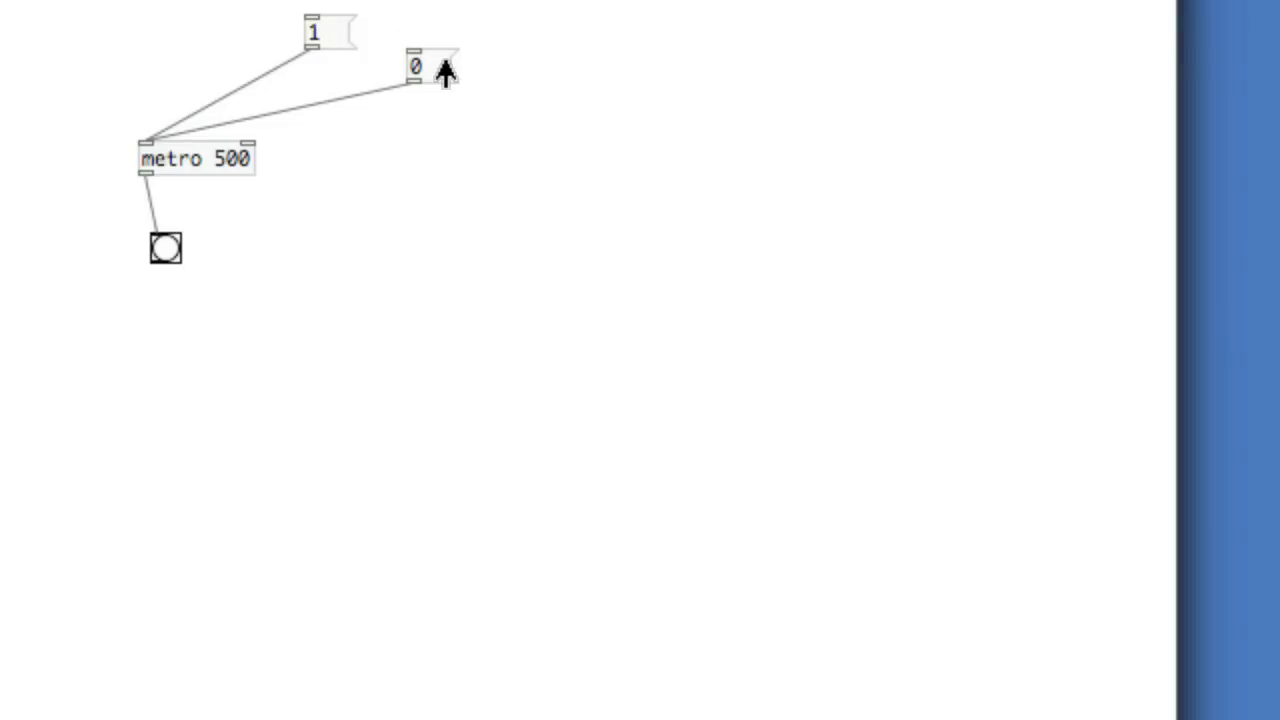
mouse_move(555, 115)
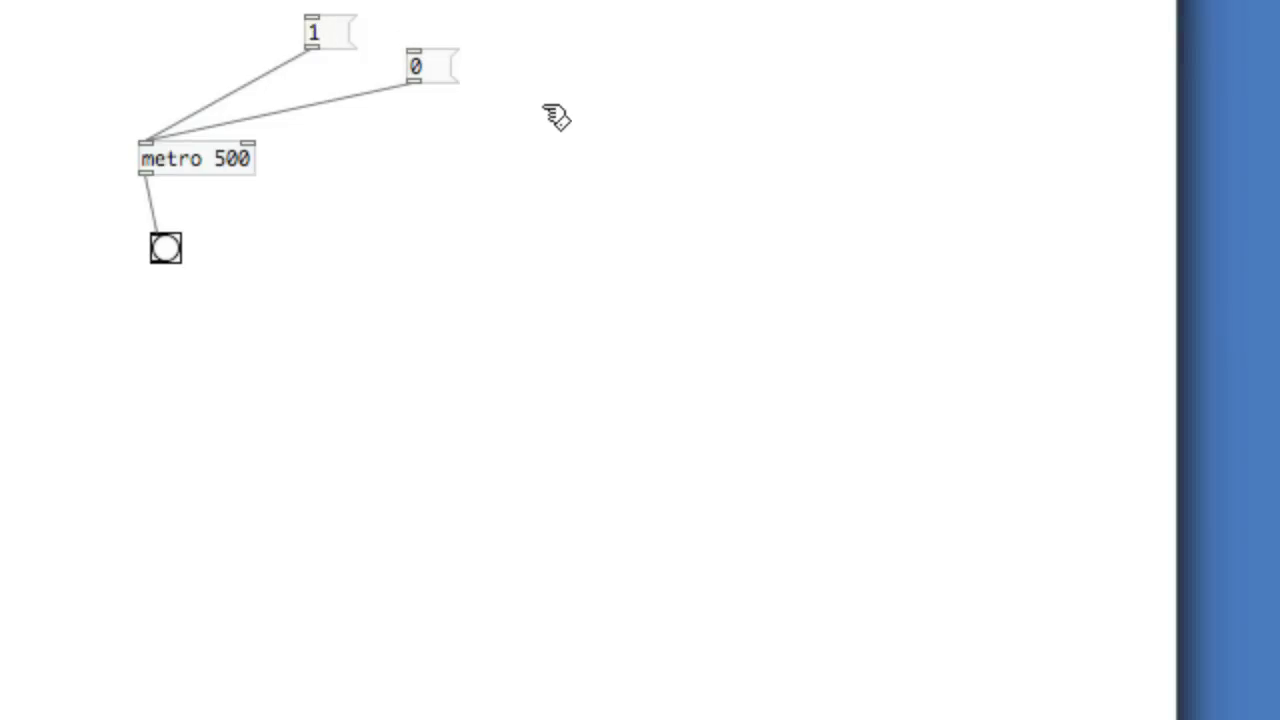
Step: Connect the stop message to metro 500's left inlet and place it left of the metro
click(561, 116)
text(stop)
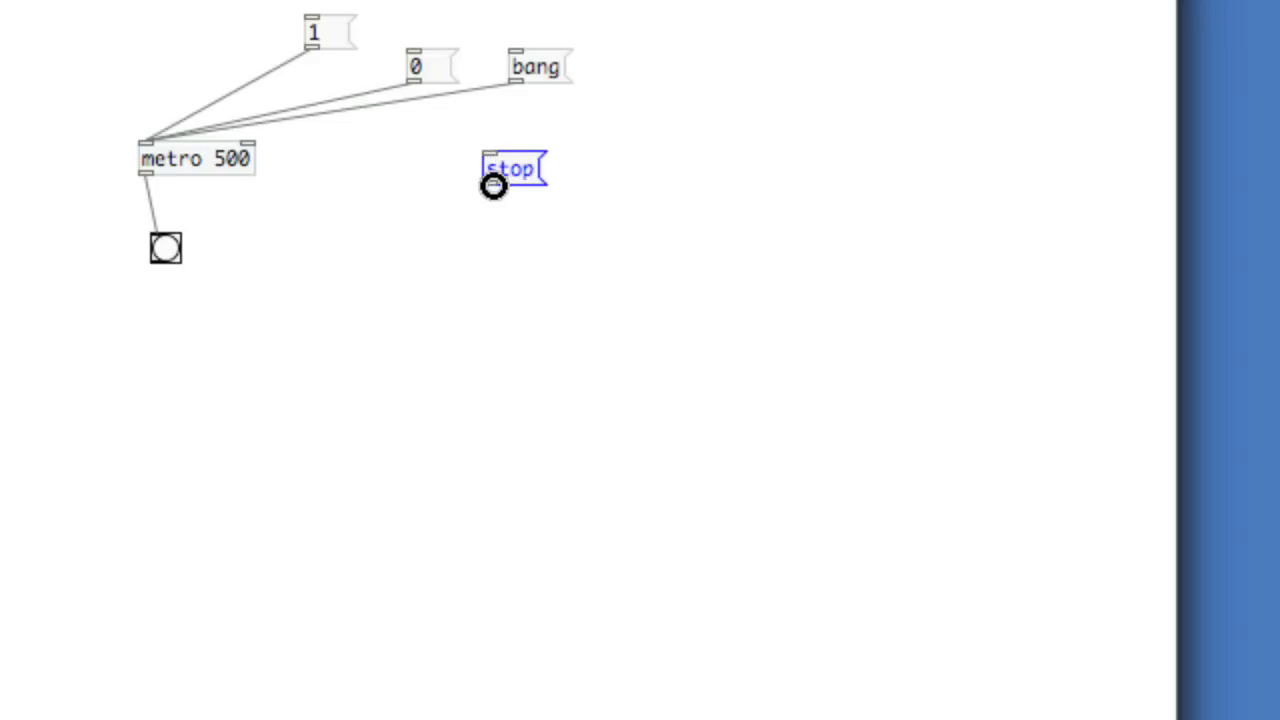
drag(493, 188, 145, 145)
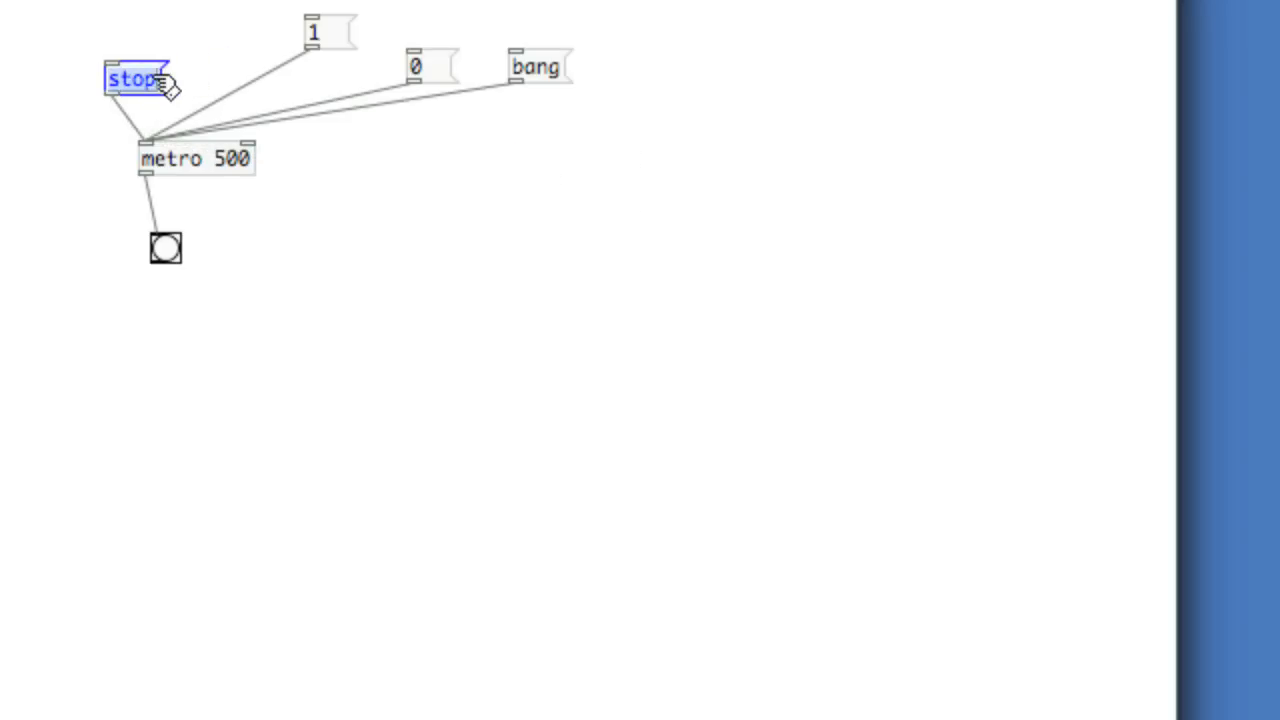
drag(540, 67, 95, 27)
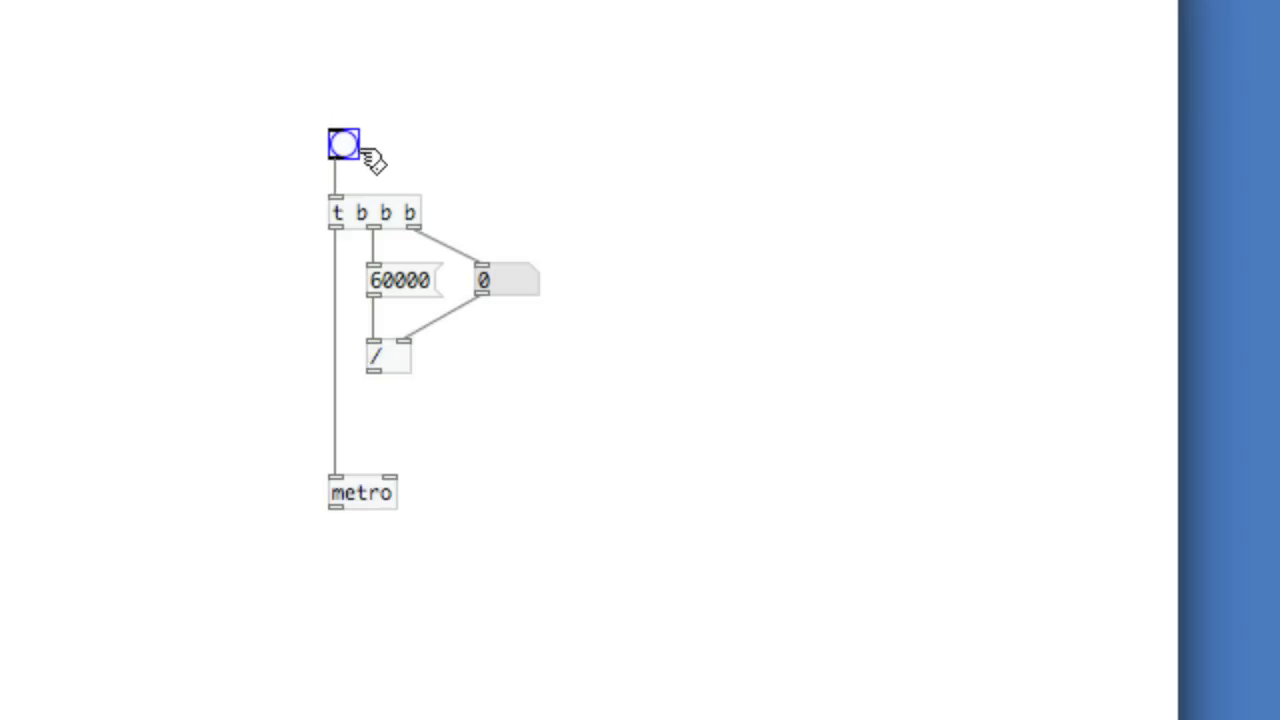
mouse_move(525, 390)
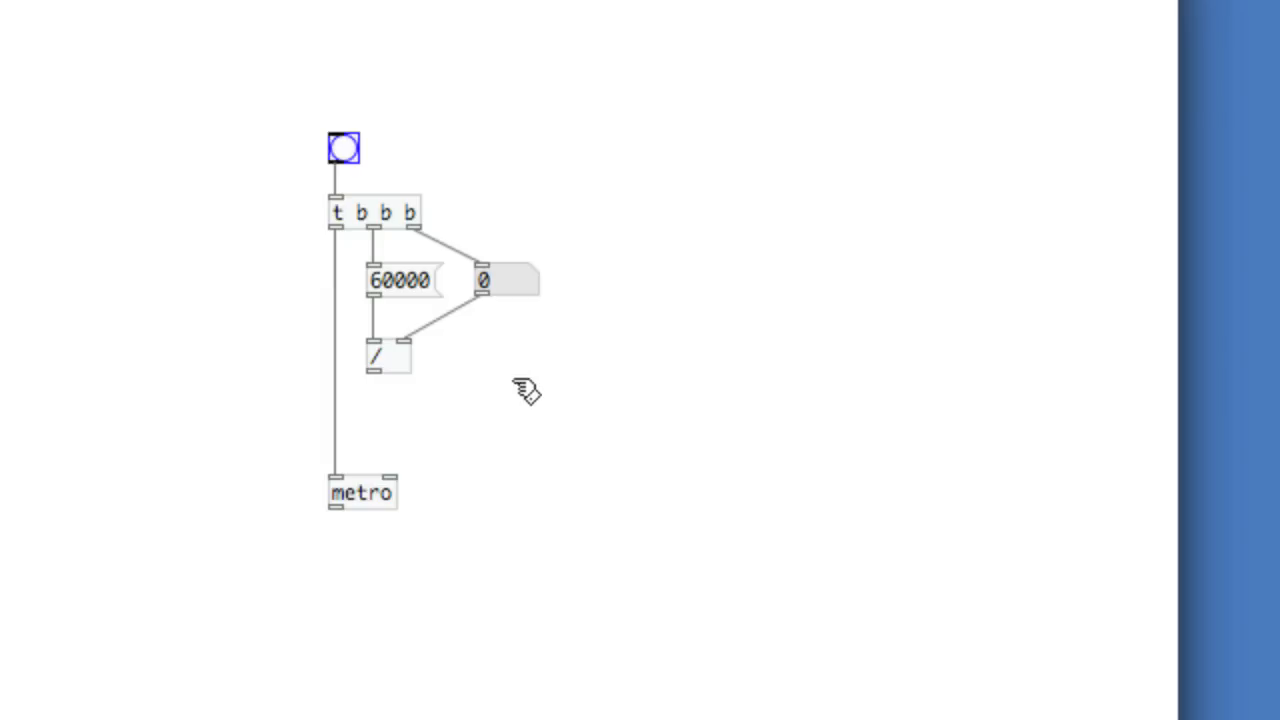
Step: Show the division result in a number box and route it through [i] into a second number box
drag(372, 372, 520, 382)
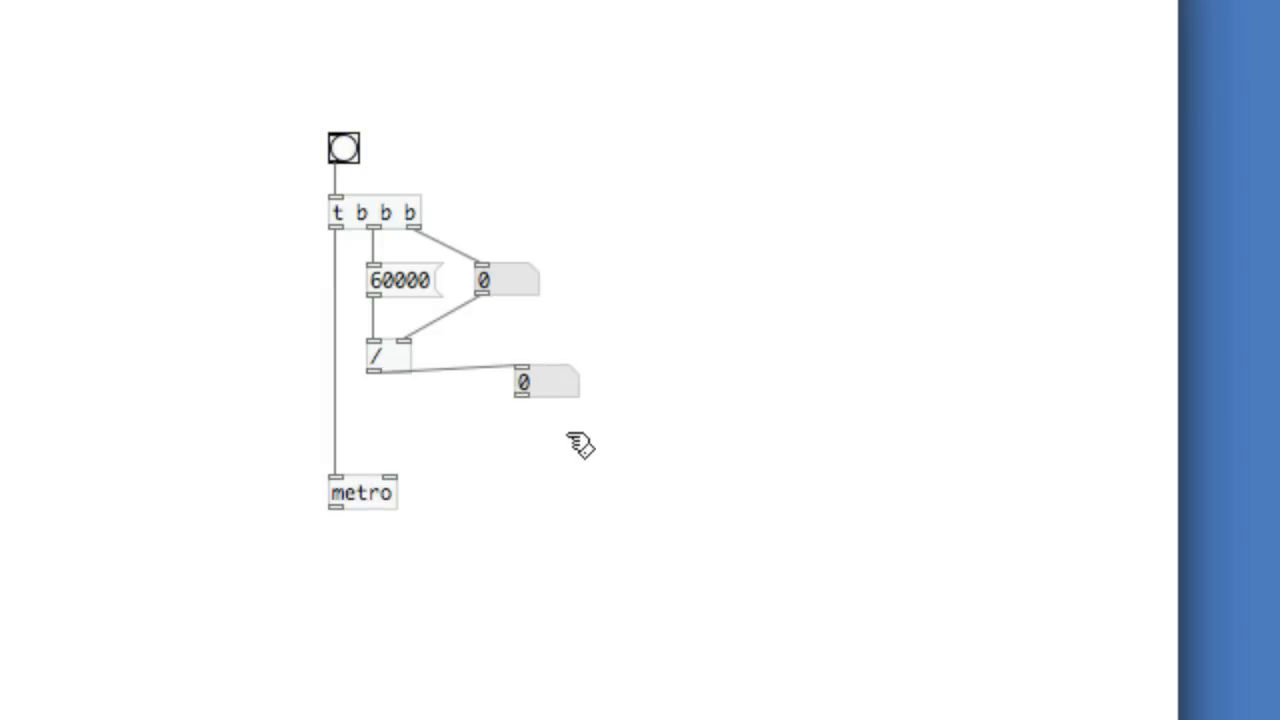
click(523, 391)
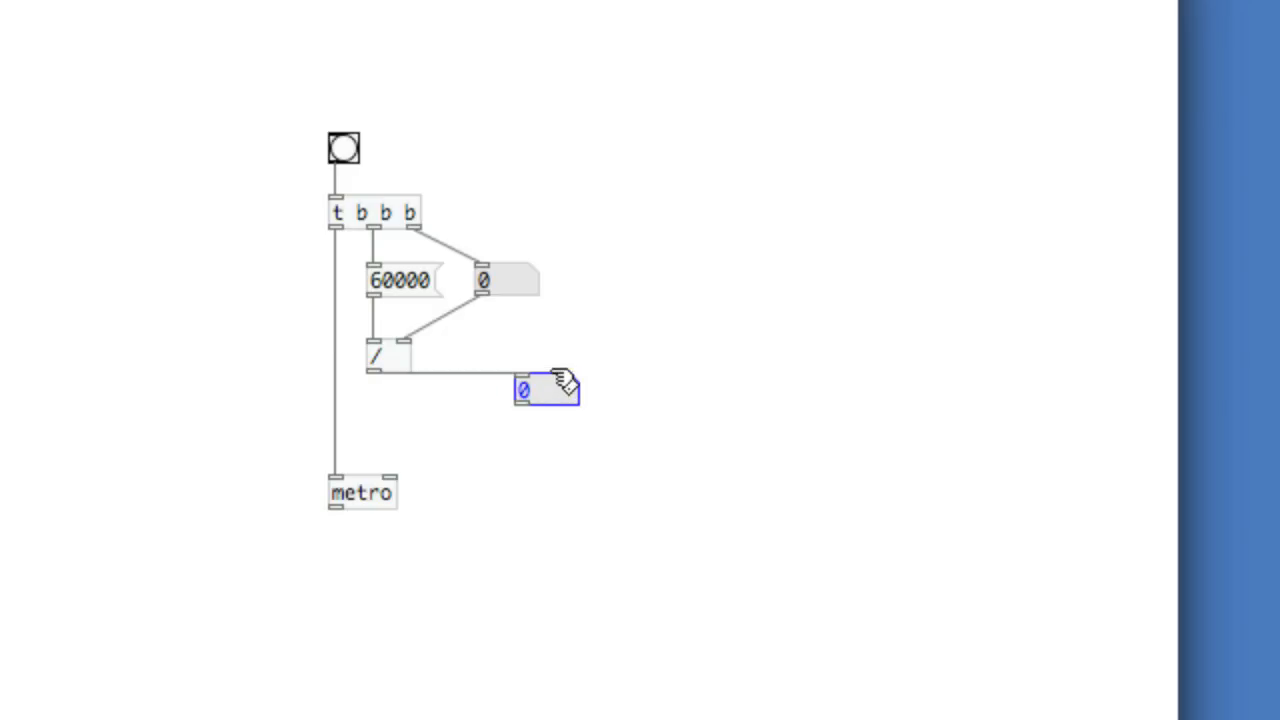
mouse_move(480, 390)
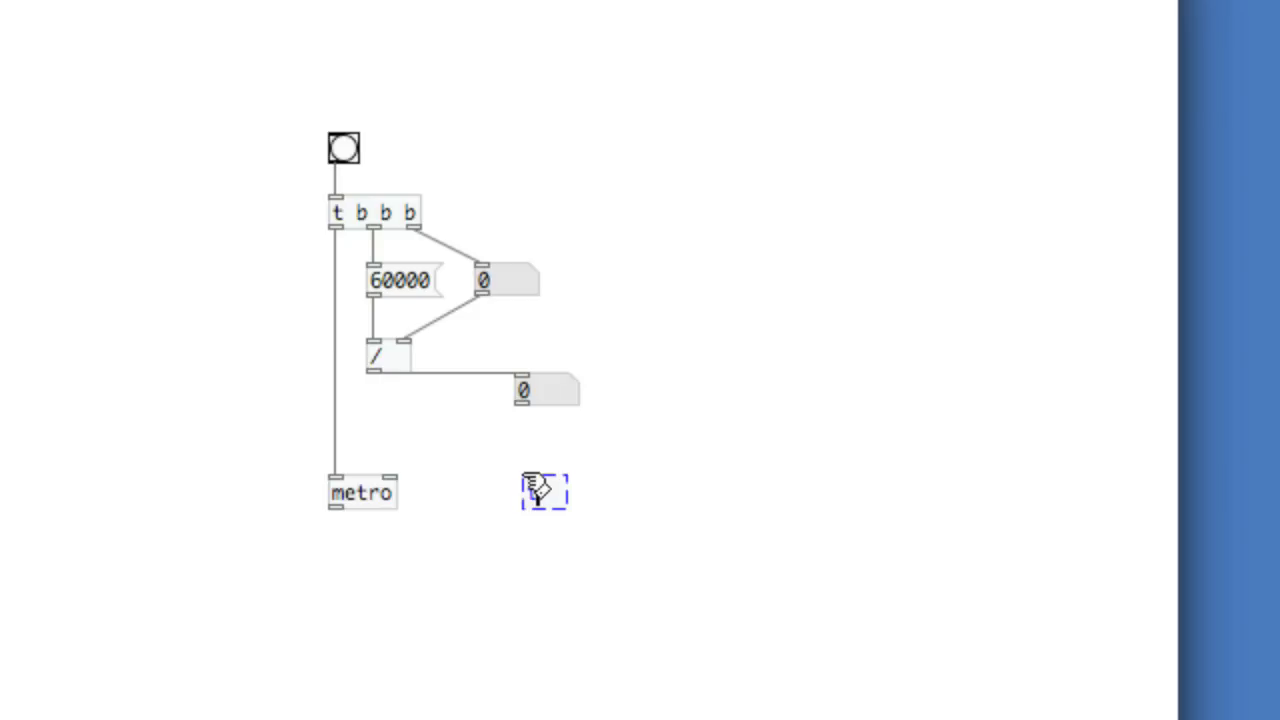
drag(543, 490, 396, 428)
text(i)
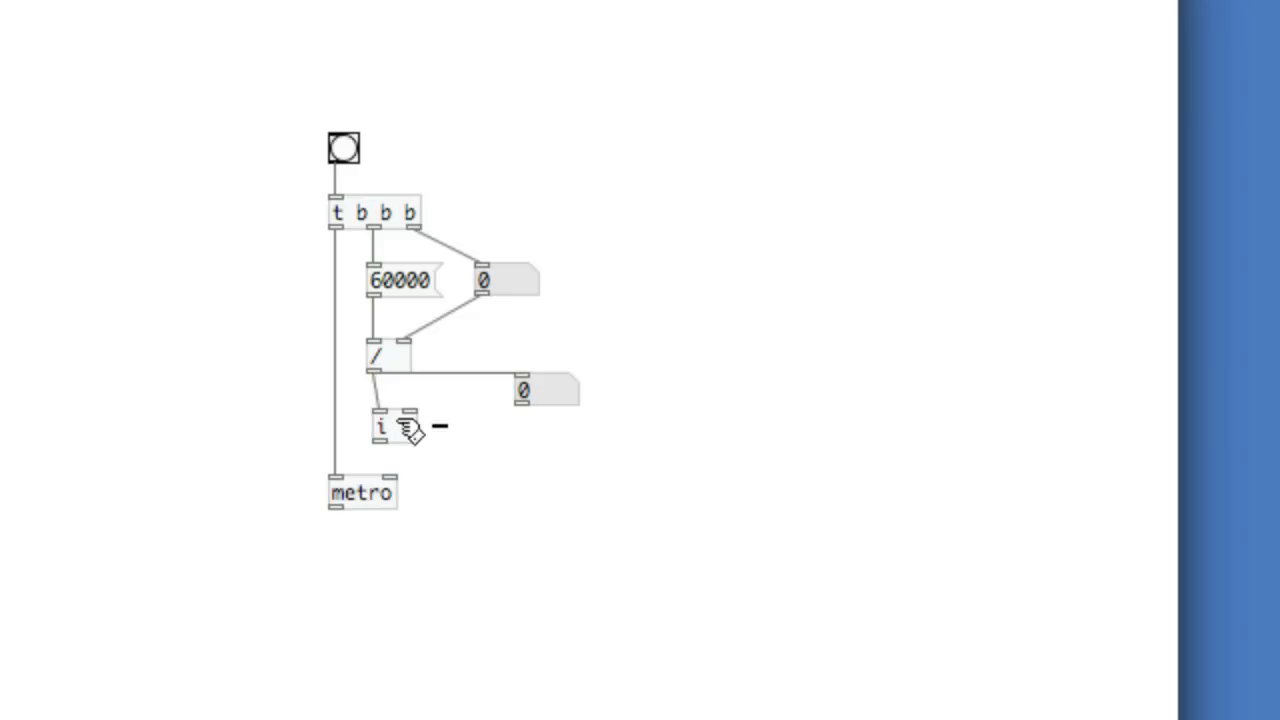
click(385, 427)
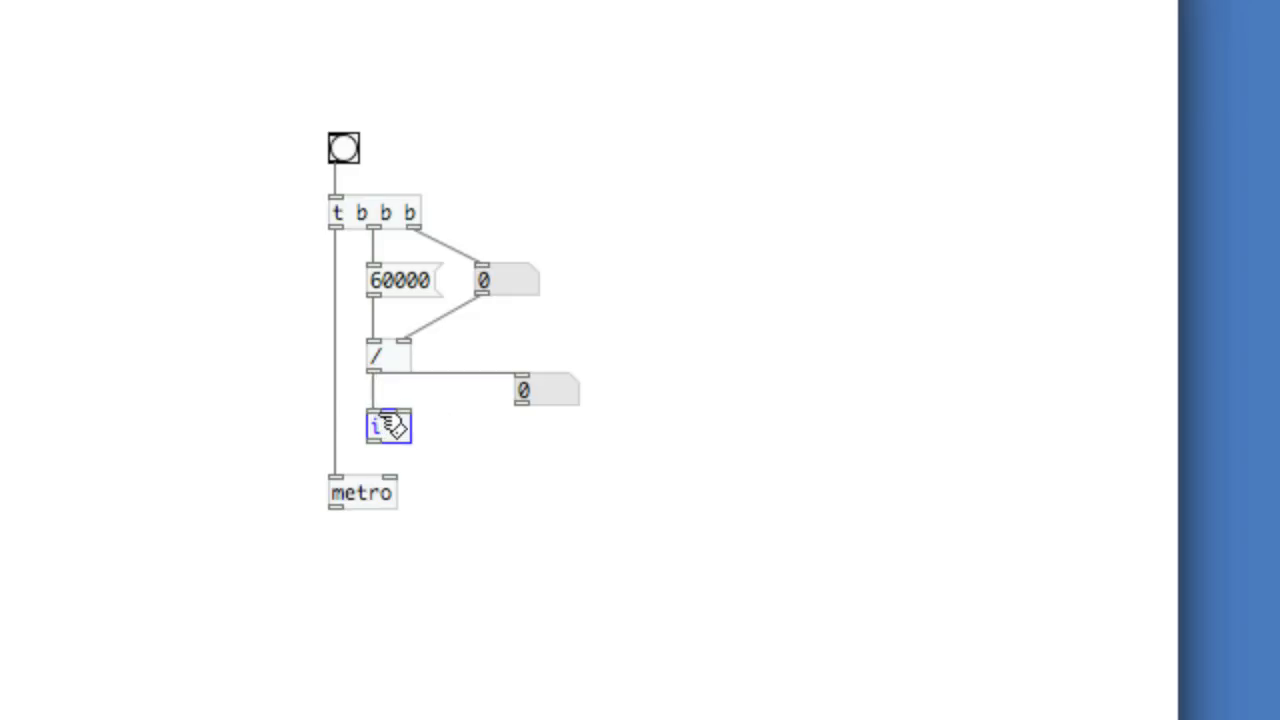
drag(388, 427, 388, 413)
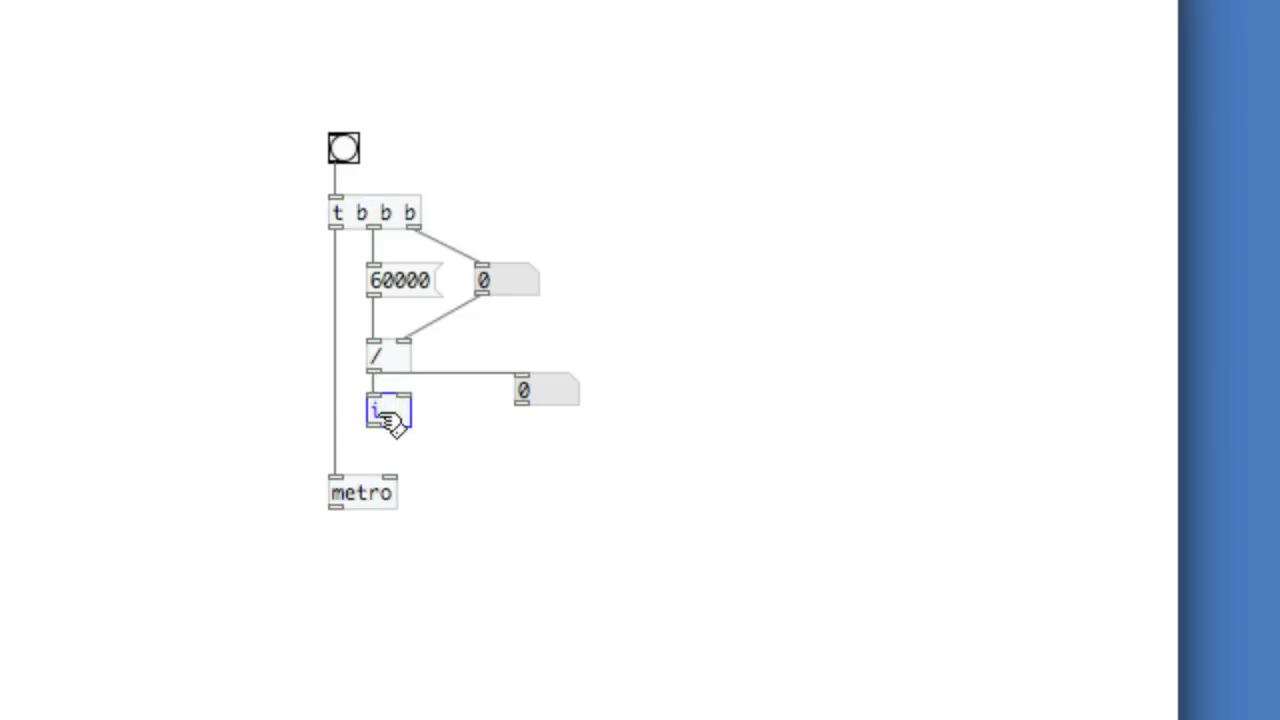
mouse_move(495, 455)
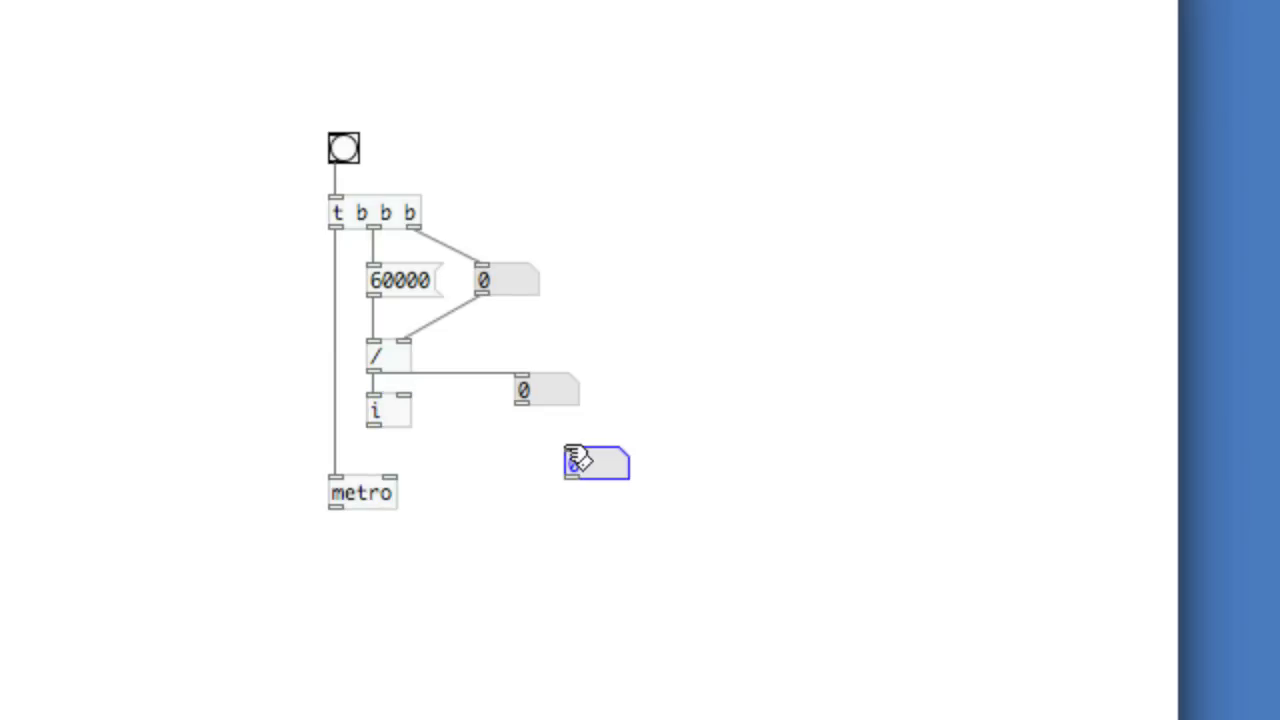
drag(372, 425, 595, 462)
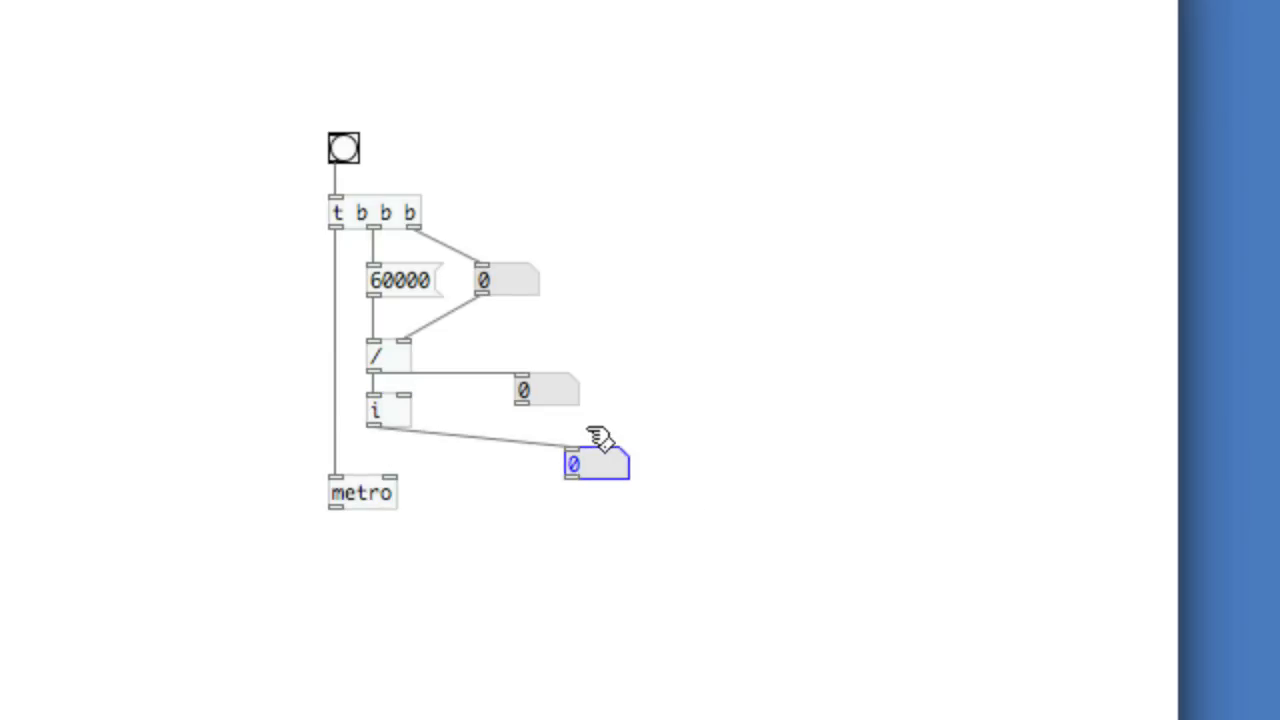
drag(595, 462, 537, 443)
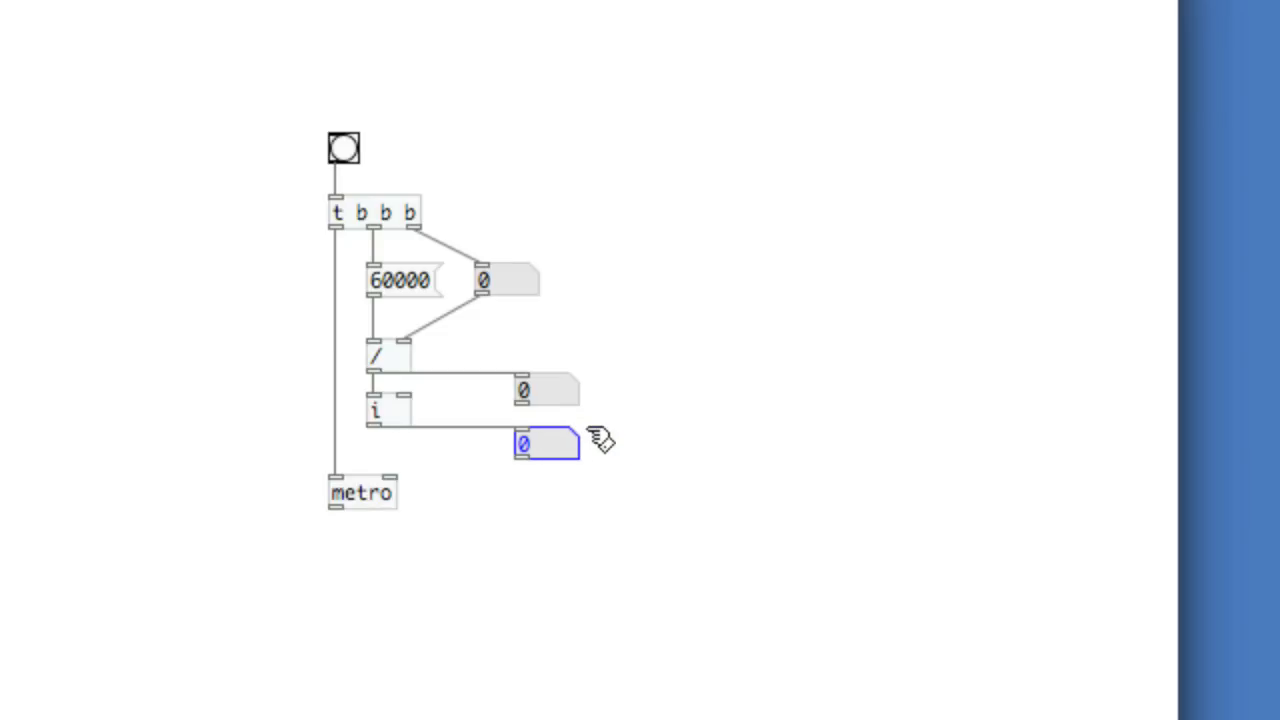
mouse_move(408, 528)
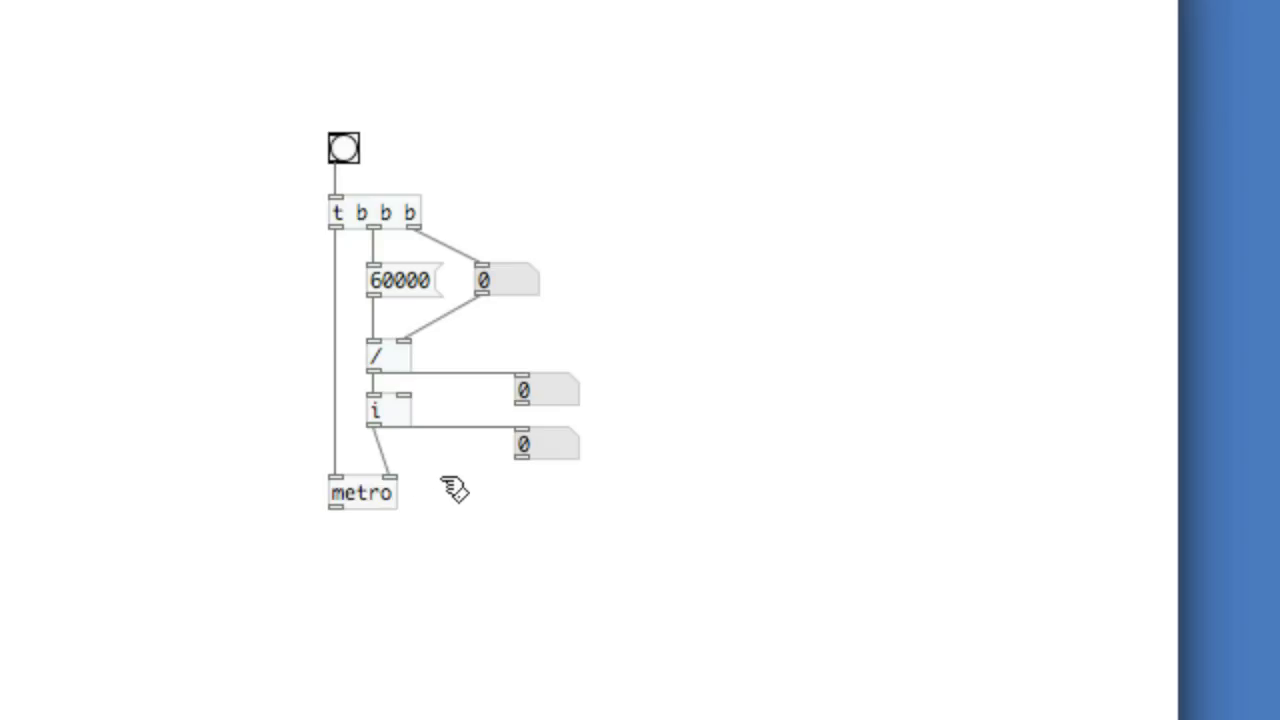
mouse_move(420, 495)
text(0)
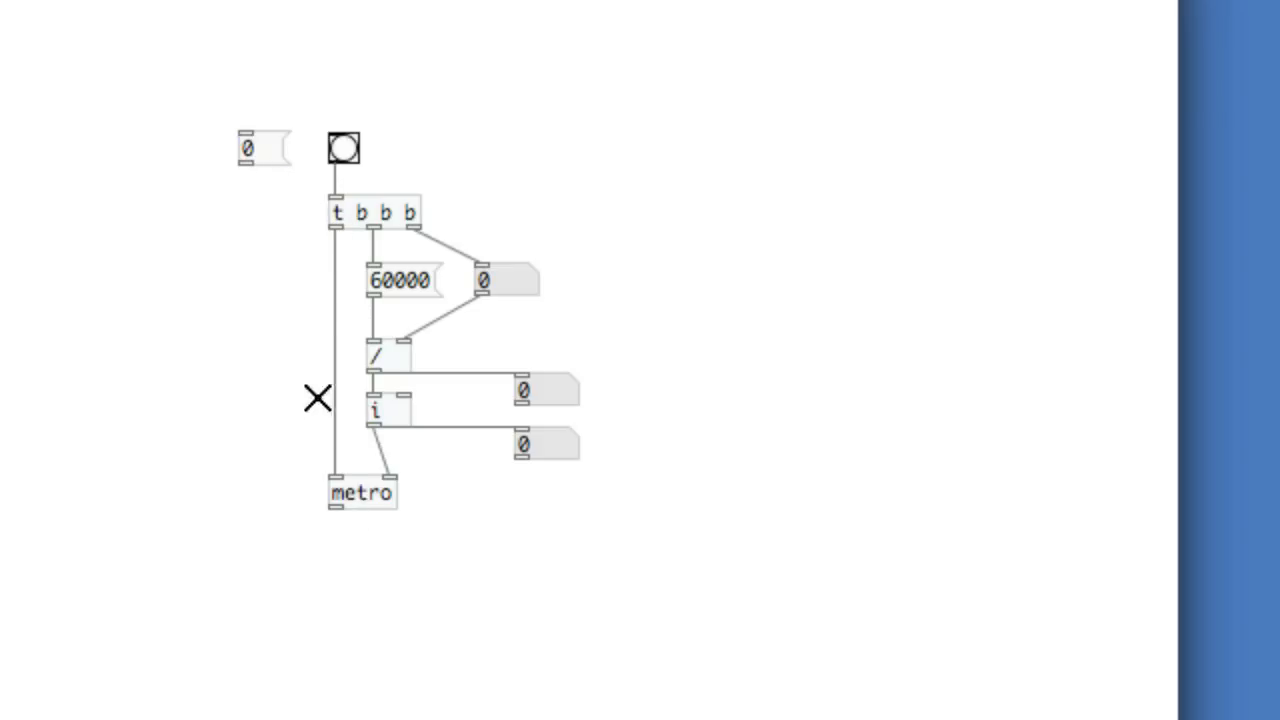
mouse_move(295, 190)
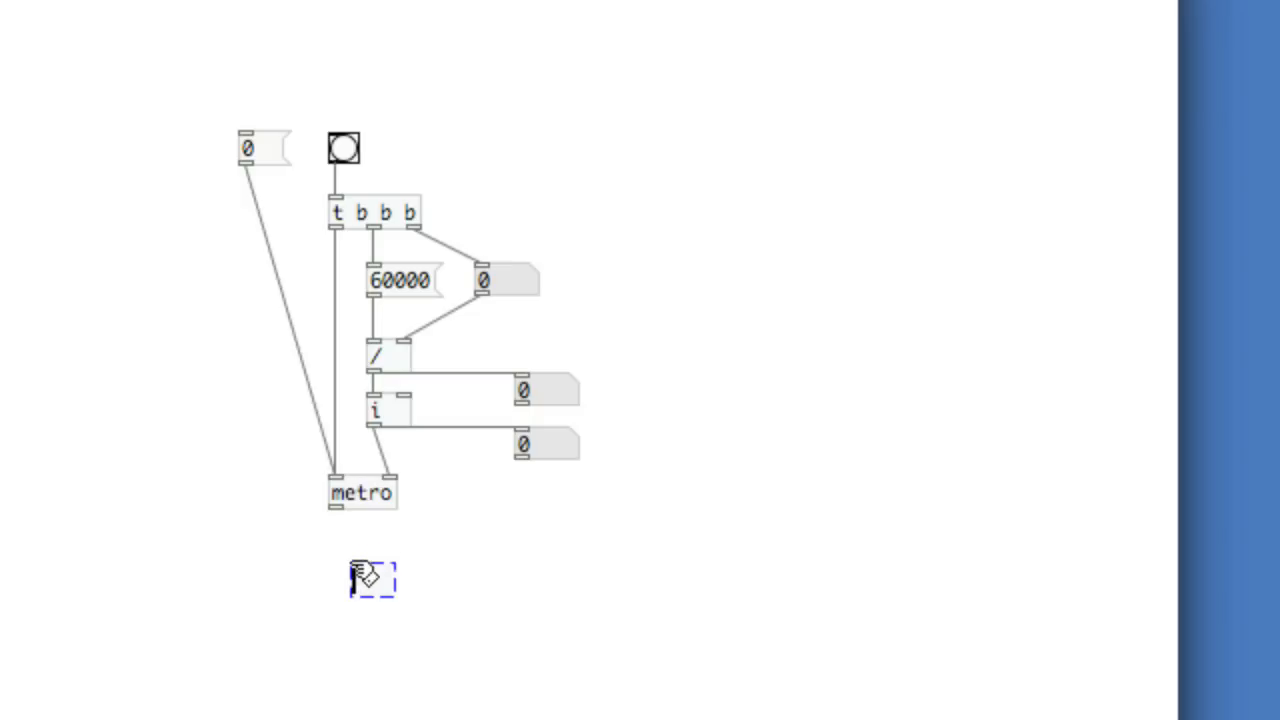
Step: Add a bang below metro and connect it to the metro's outlet
text(png)
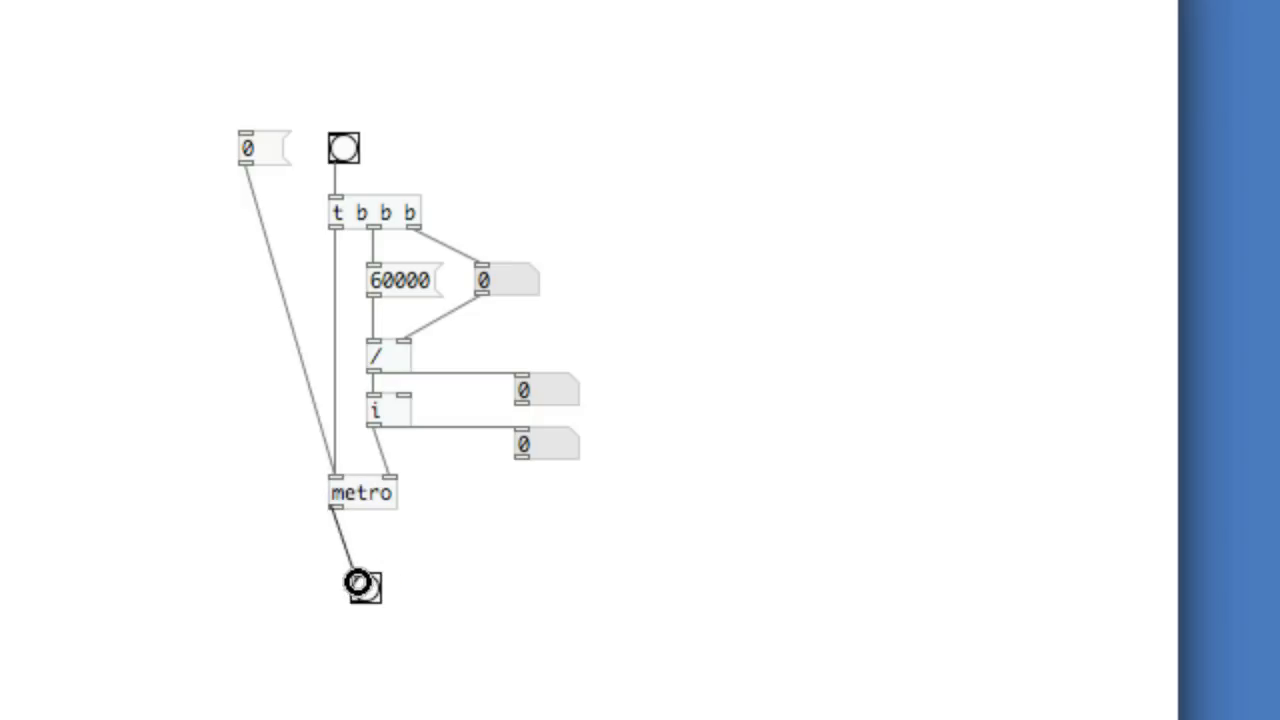
click(360, 585)
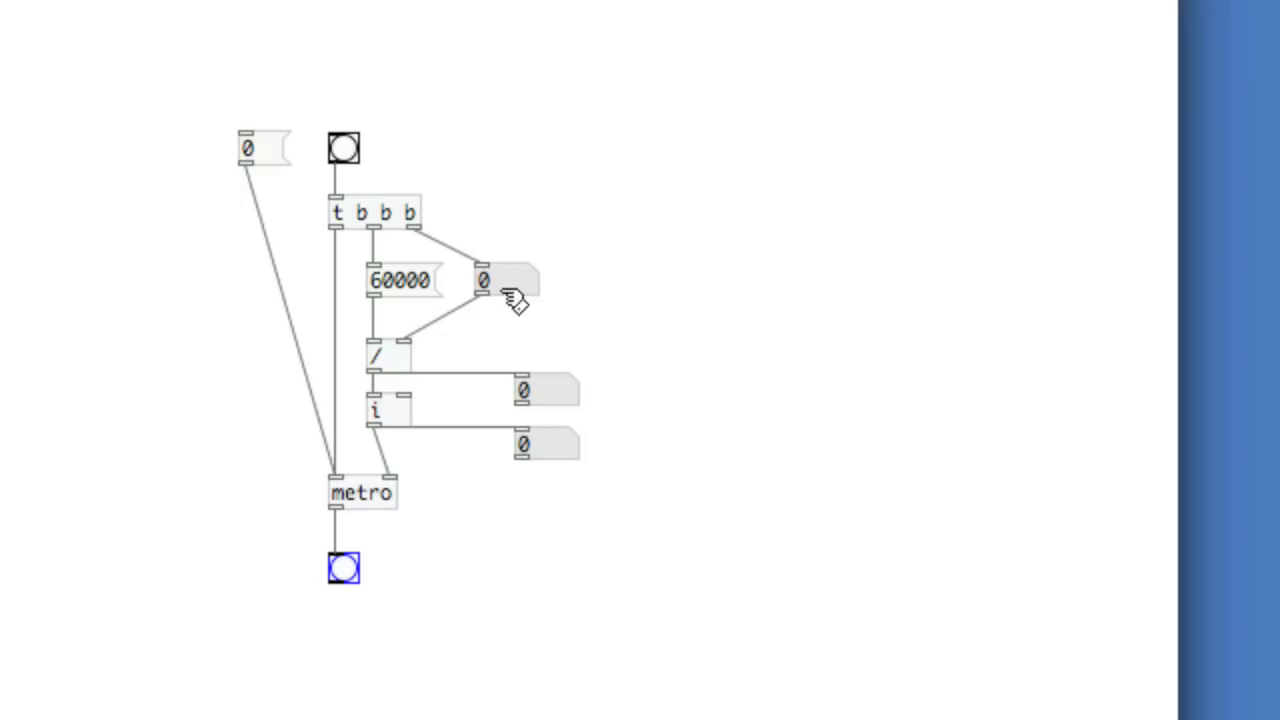
click(343, 567)
text(60)
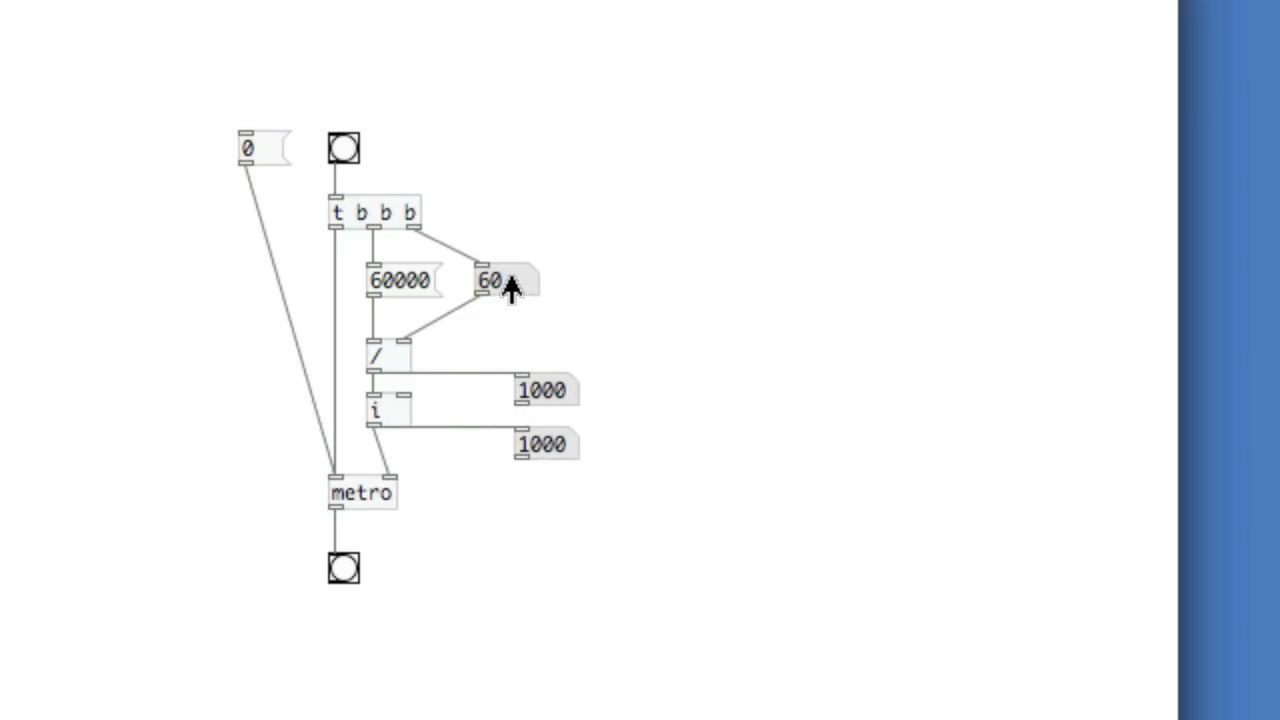
drag(490, 281, 525, 250)
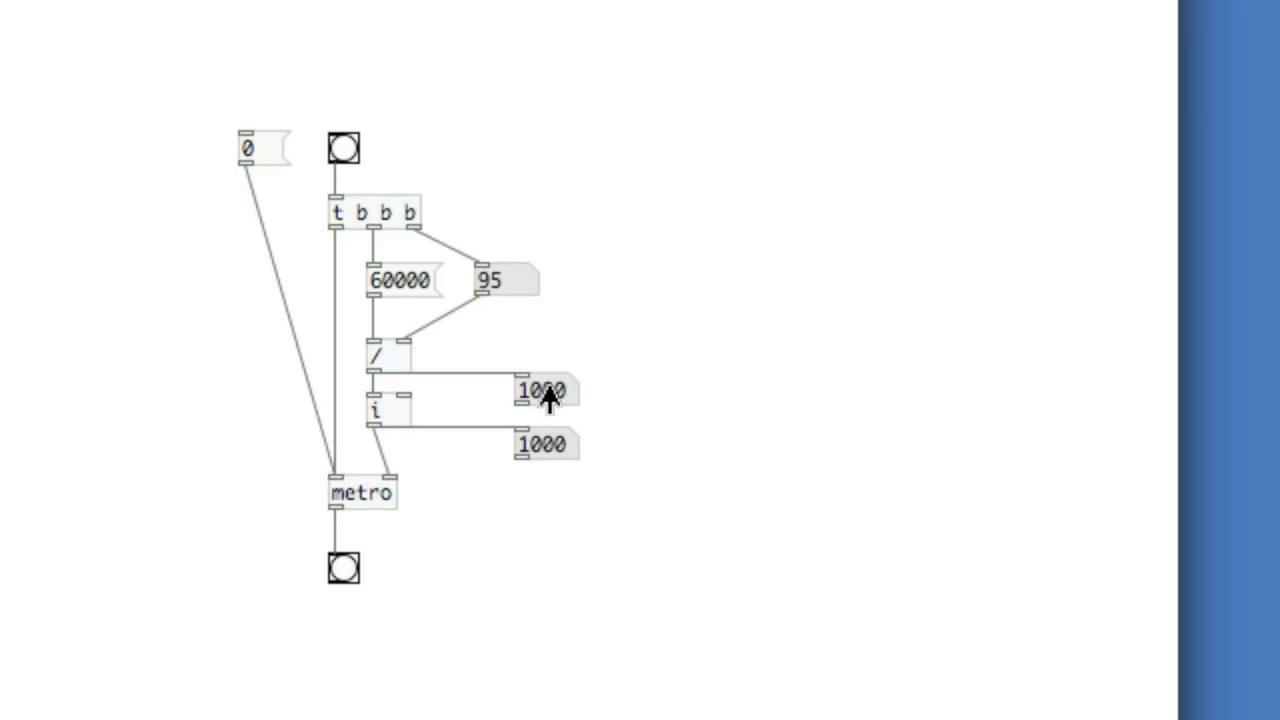
mouse_move(375, 265)
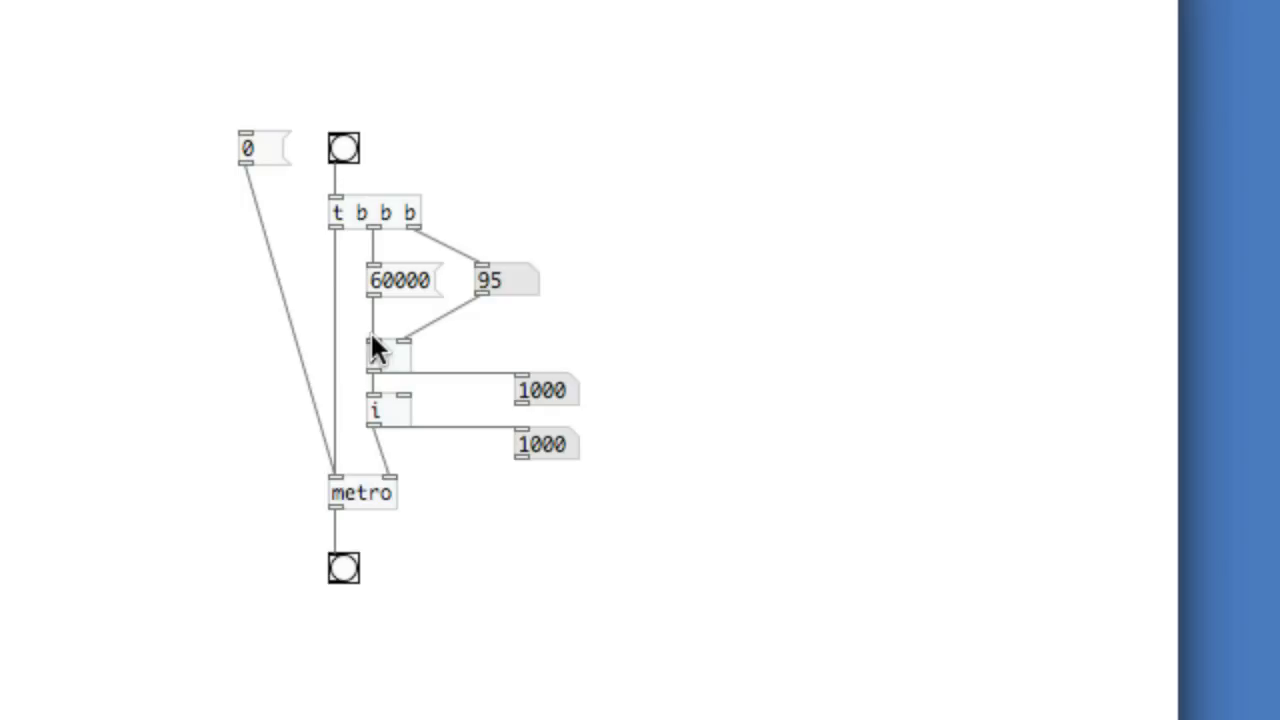
click(343, 147)
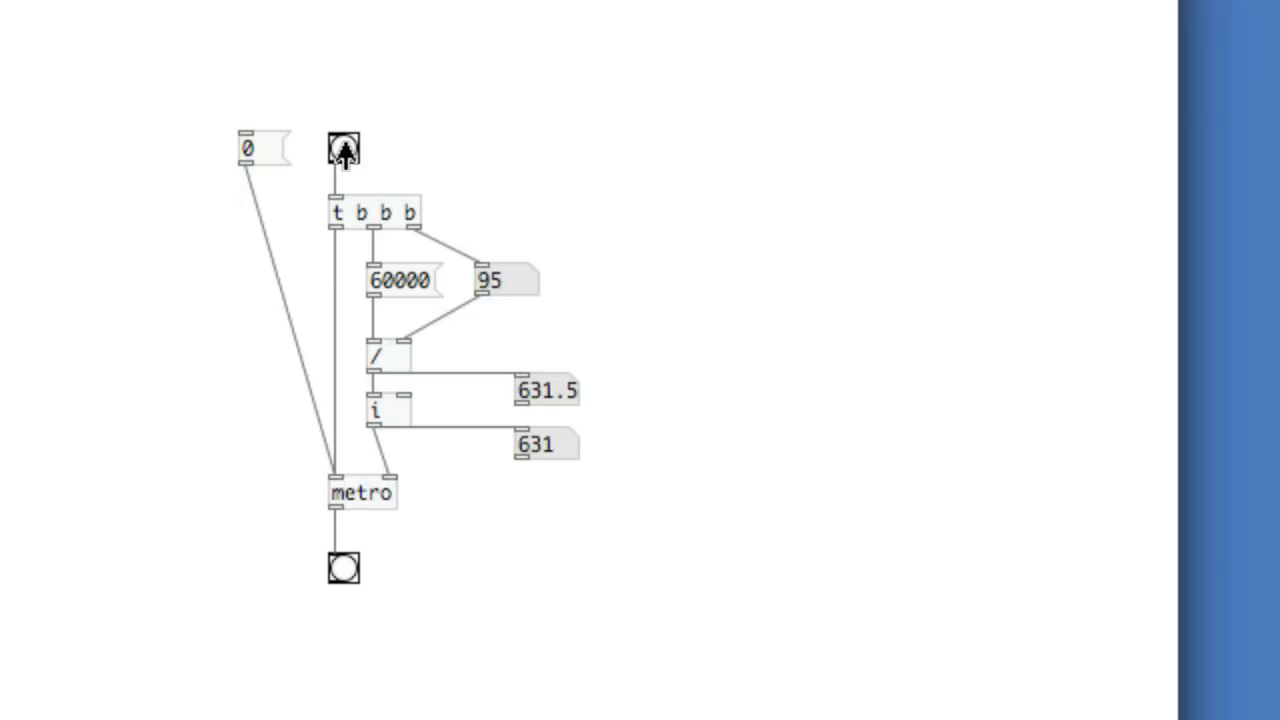
click(343, 148)
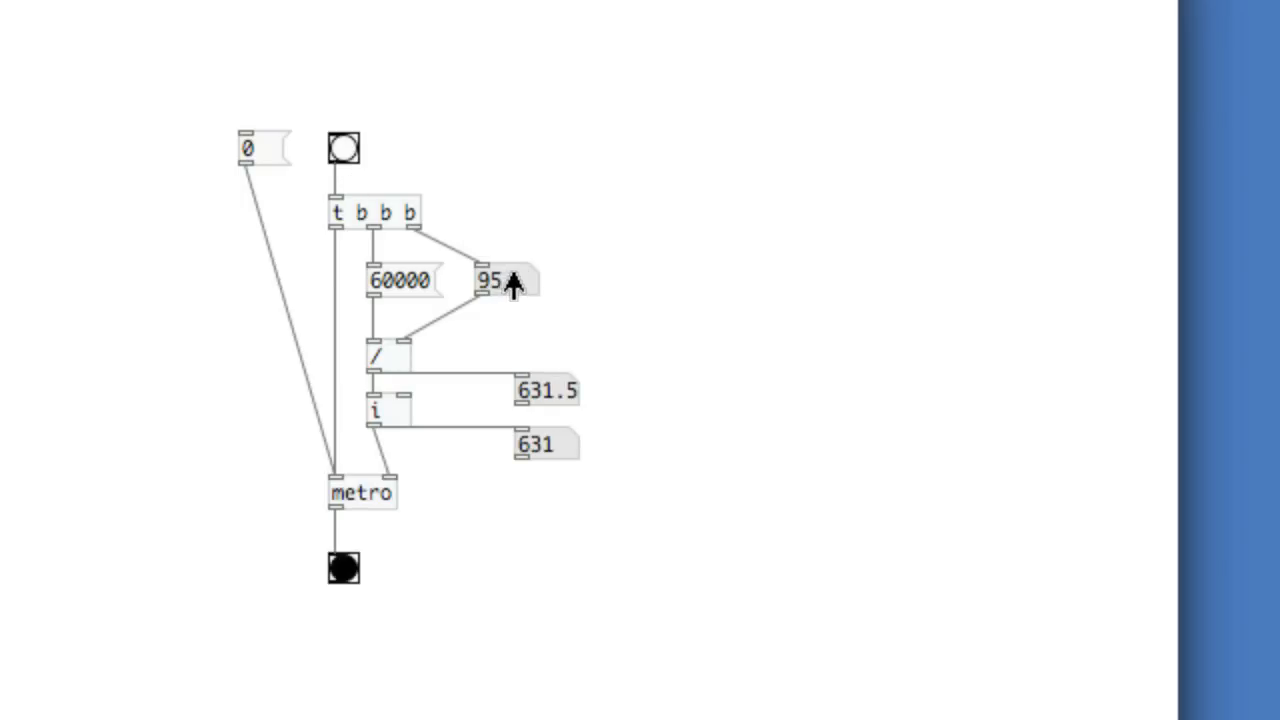
click(343, 148)
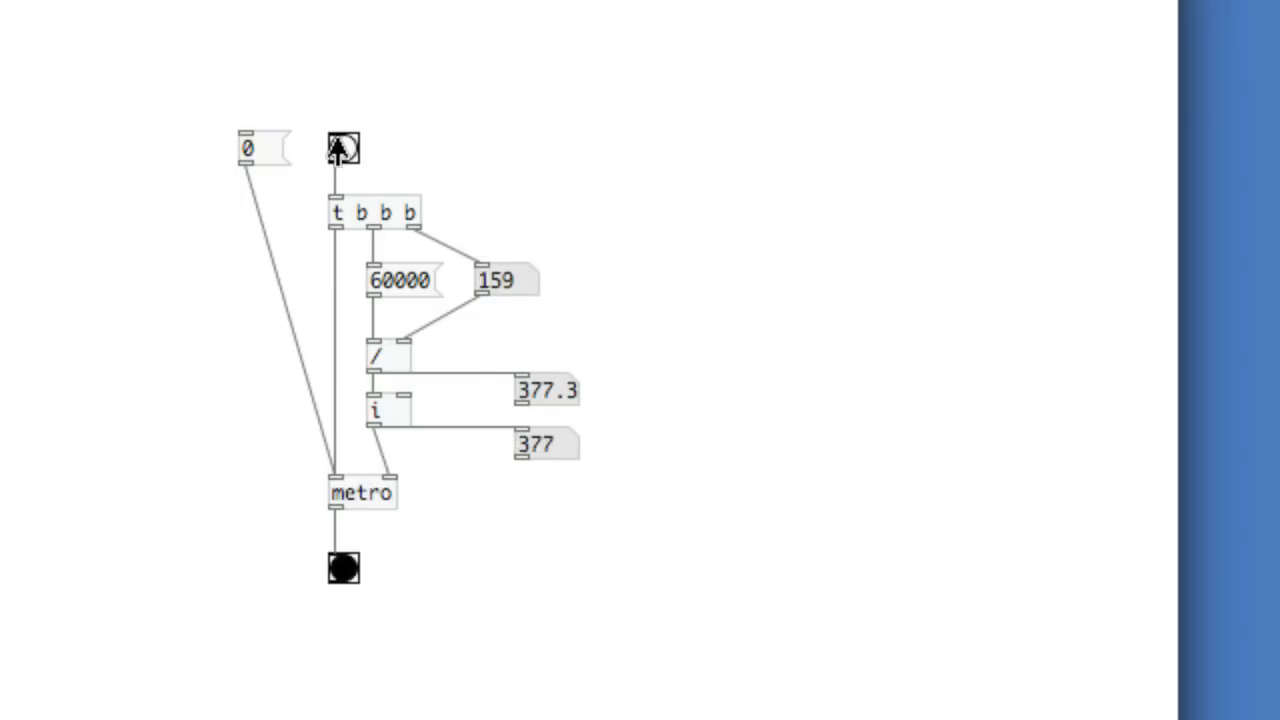
click(343, 148)
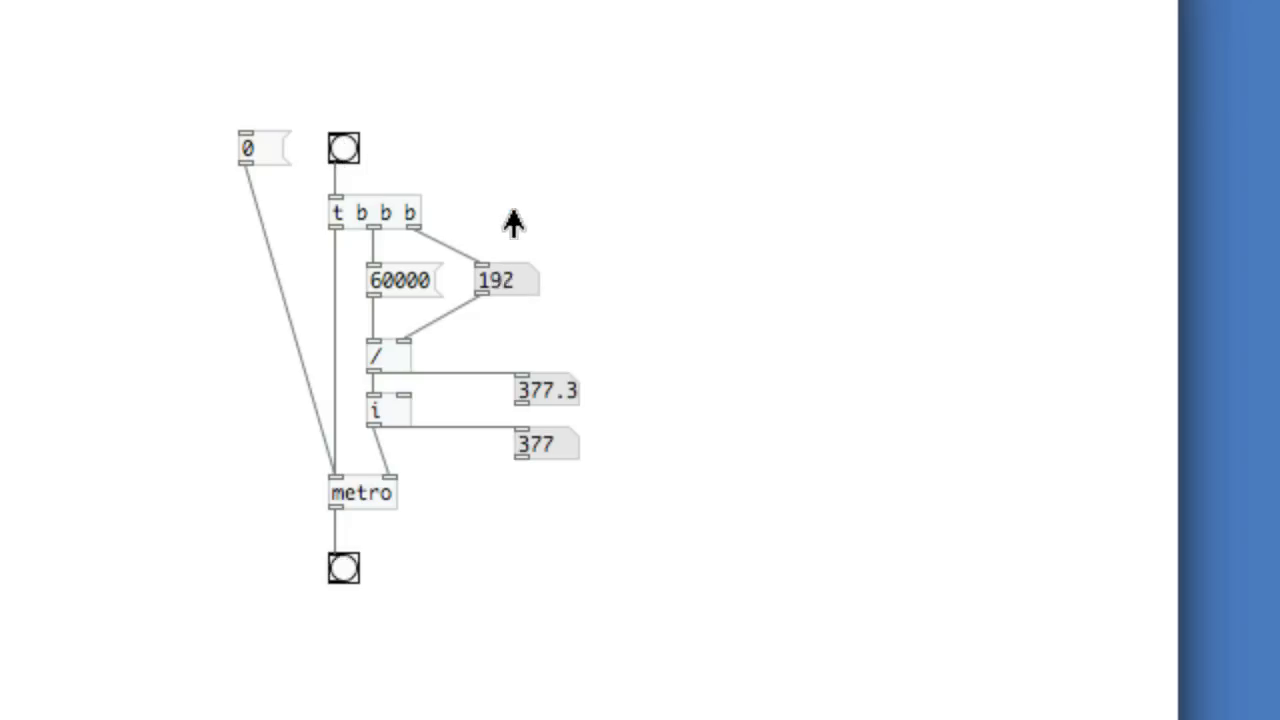
click(343, 148)
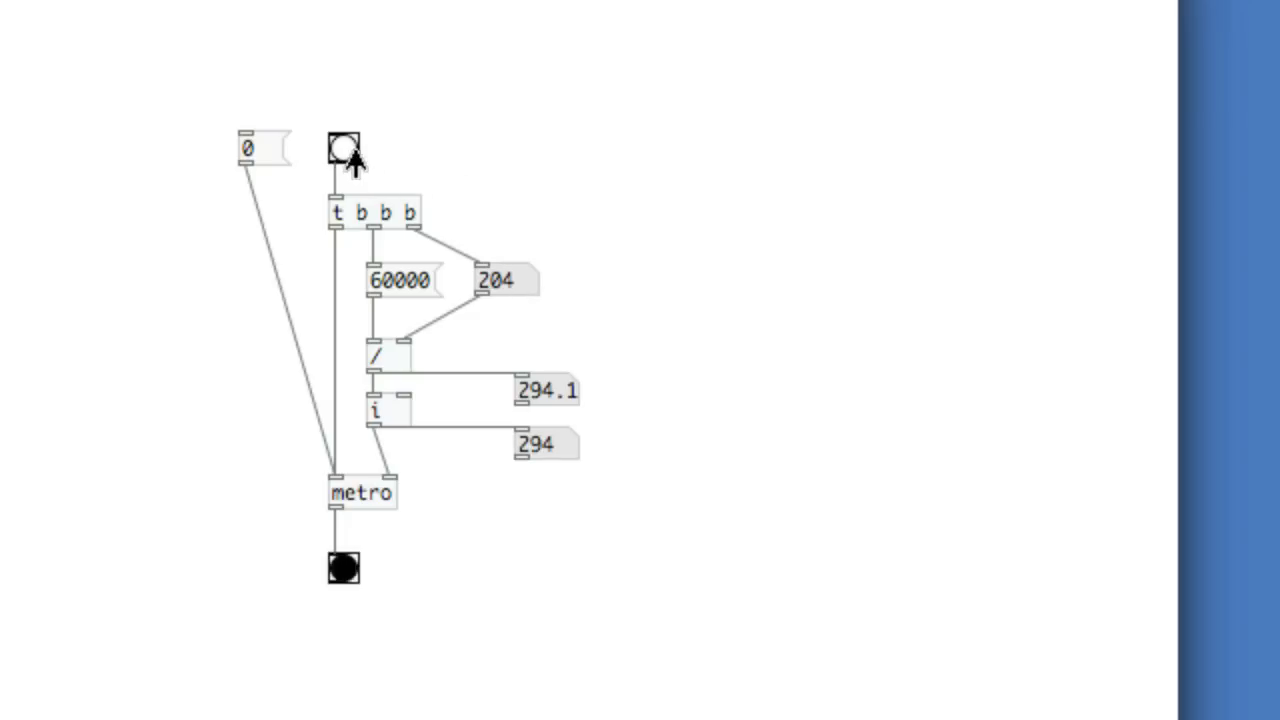
mouse_move(225, 148)
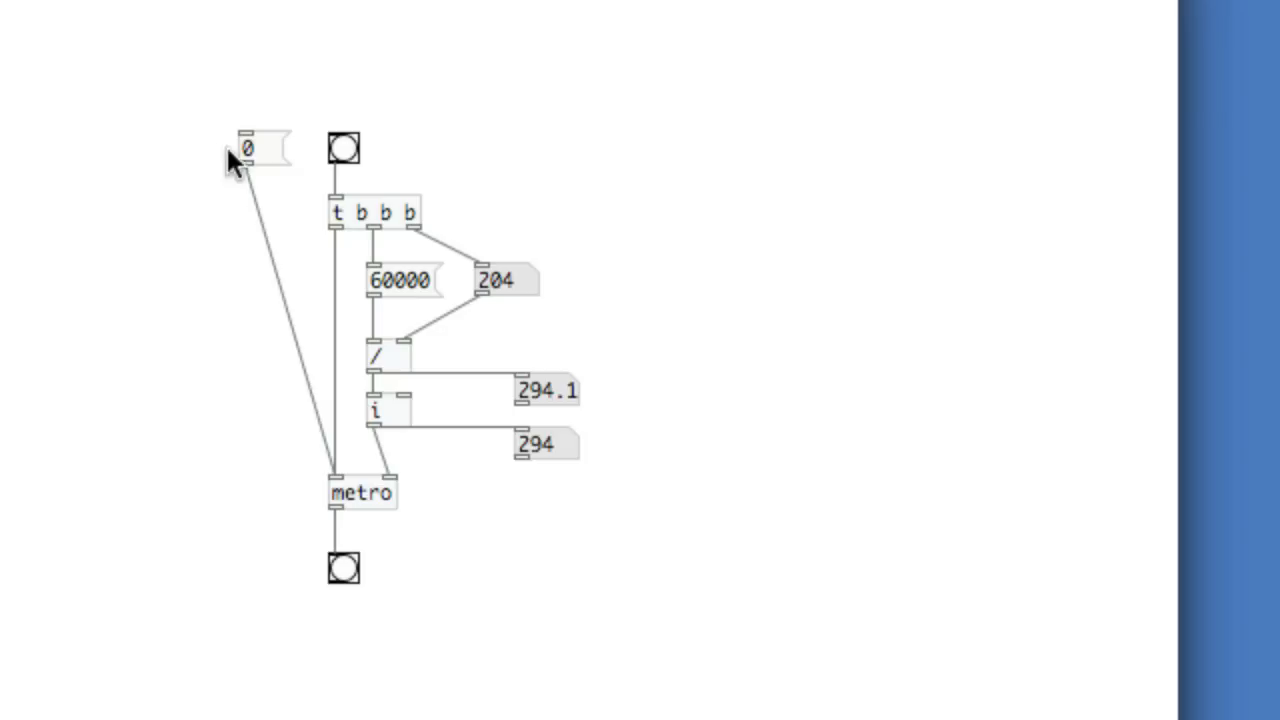
mouse_move(540, 197)
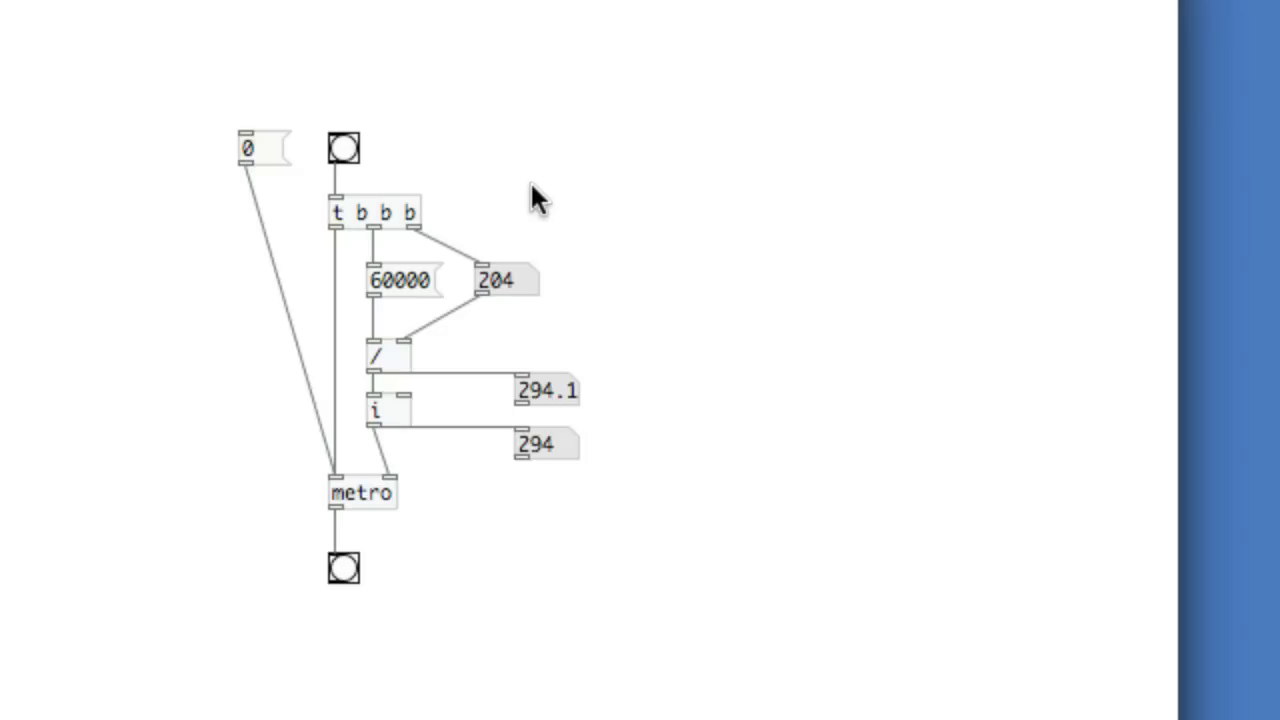
Step: Add a 60 message and a loadbang object to initialise the BPM number box
click(525, 208)
text(60)
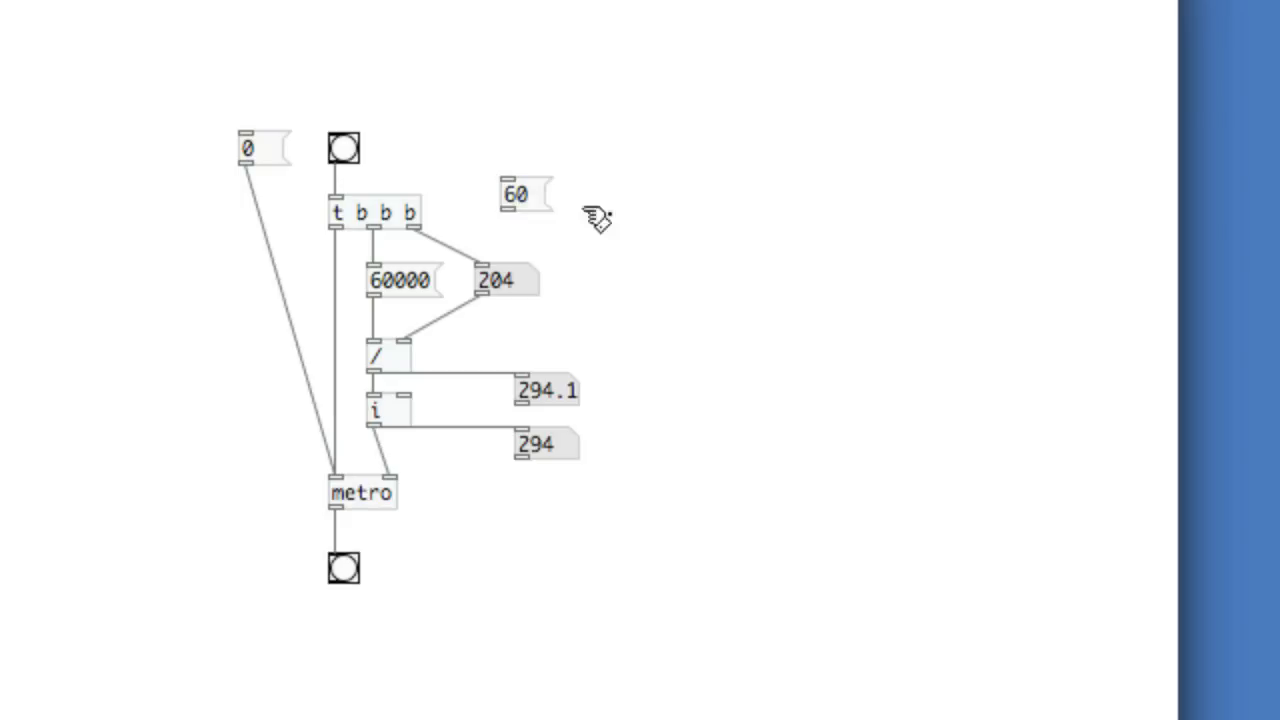
click(505, 205)
text(load)
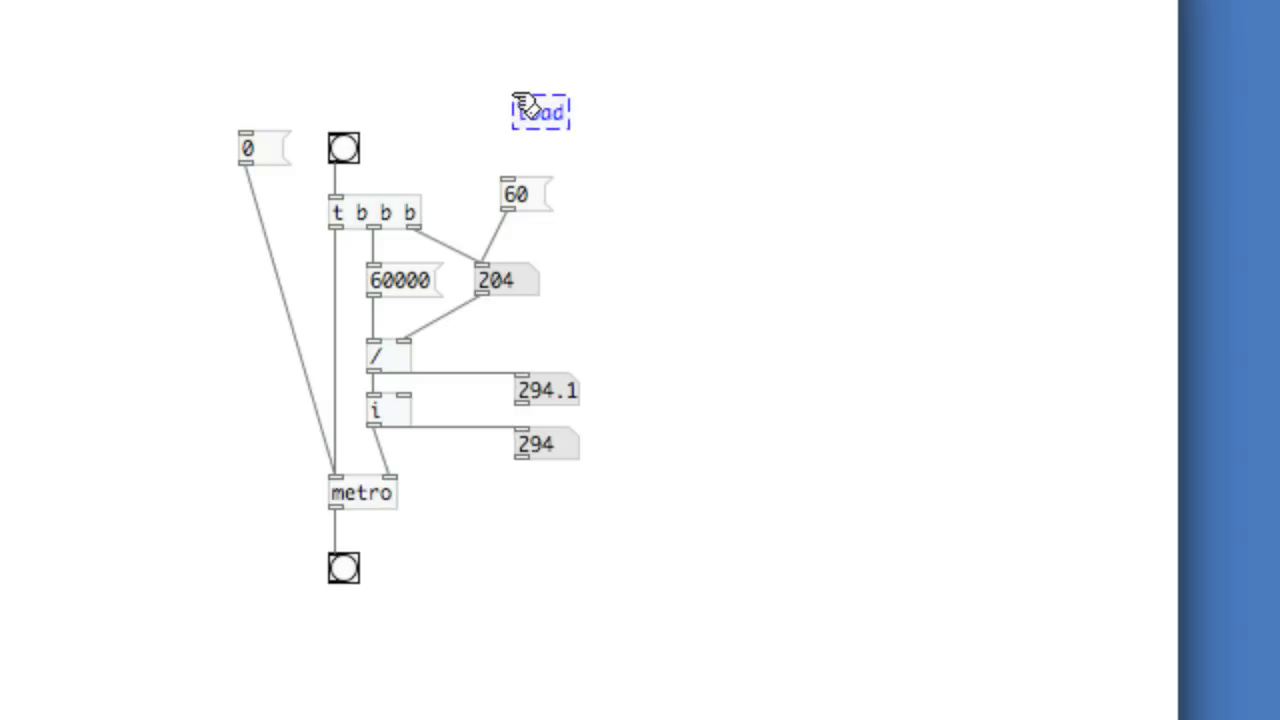
text(bang)
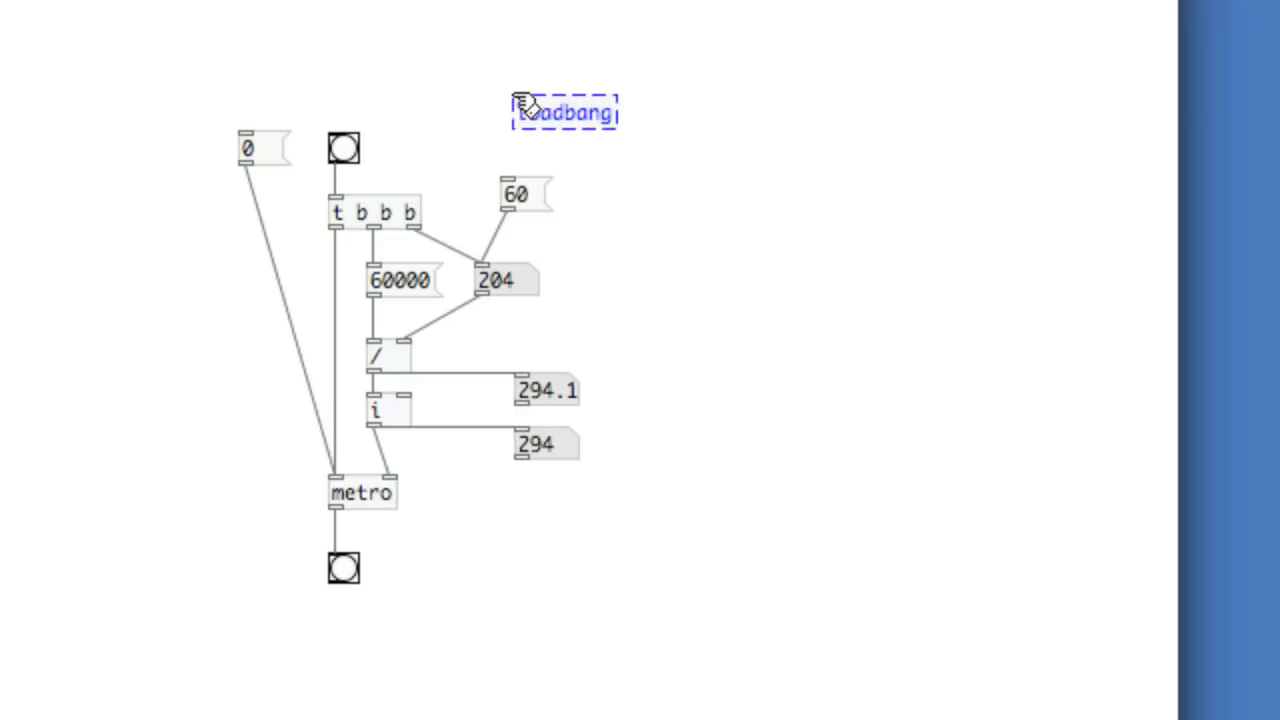
click(538, 110)
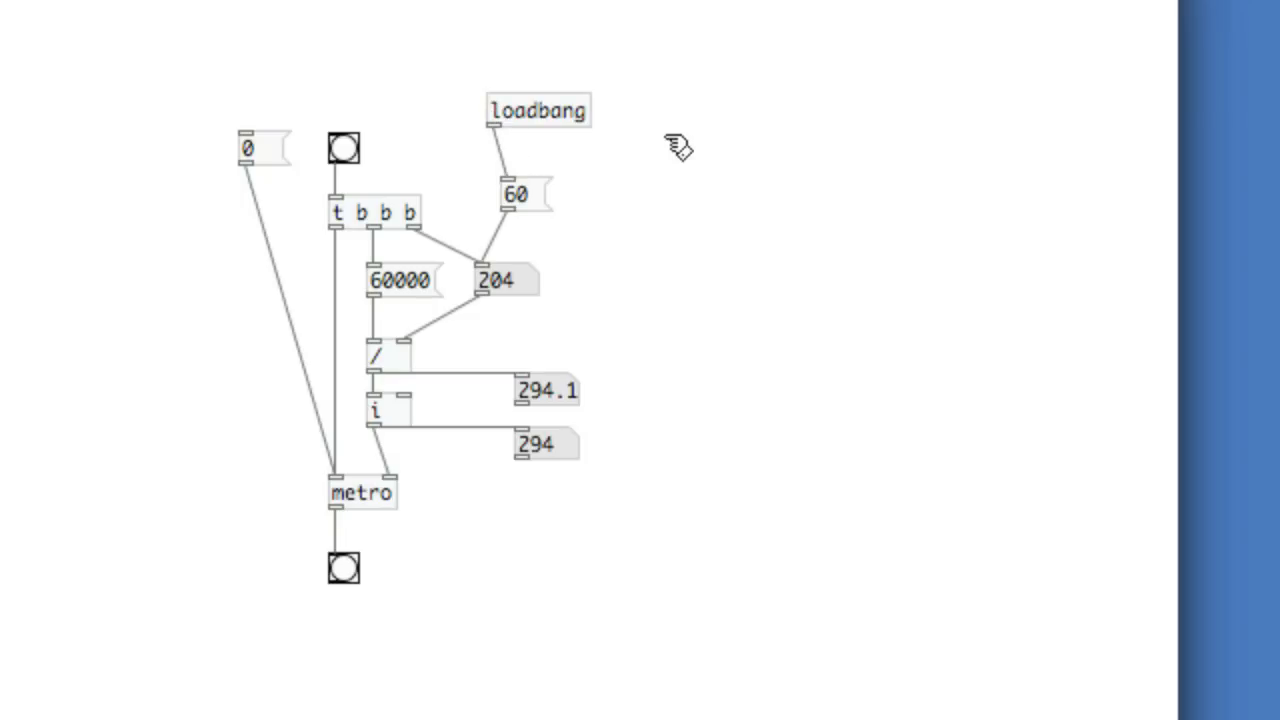
mouse_move(627, 143)
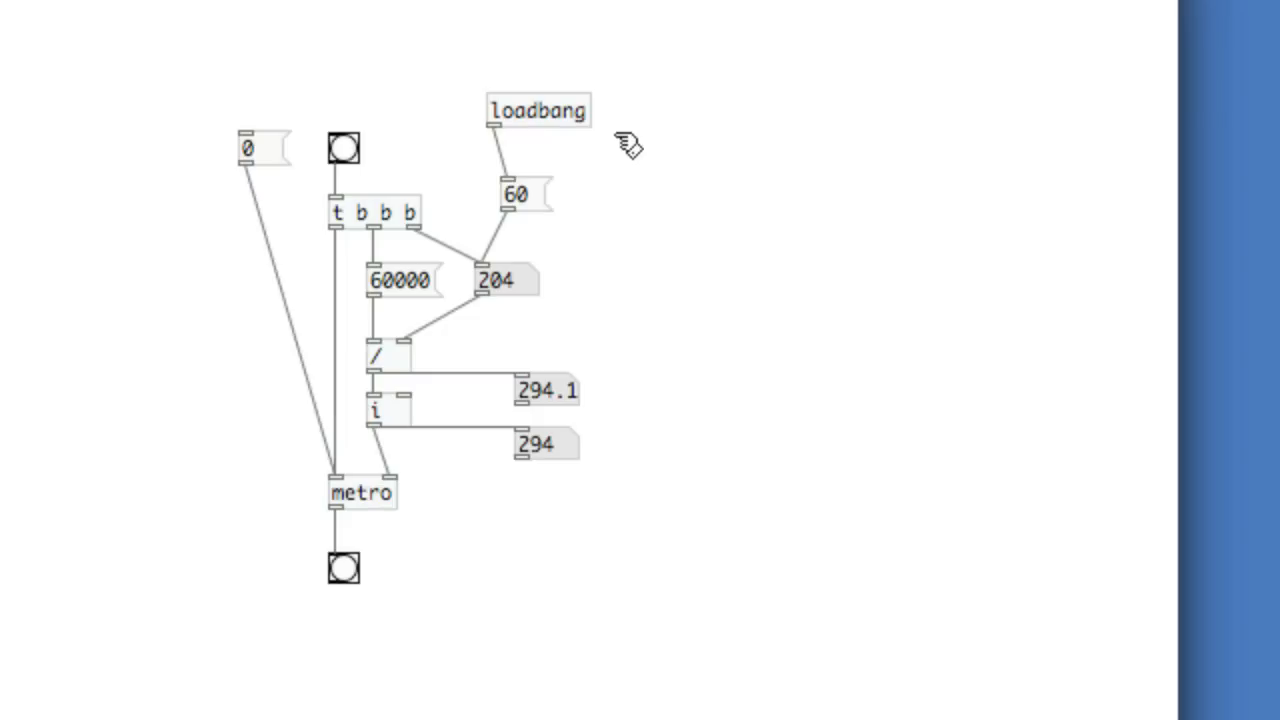
mouse_move(448, 650)
text(i)
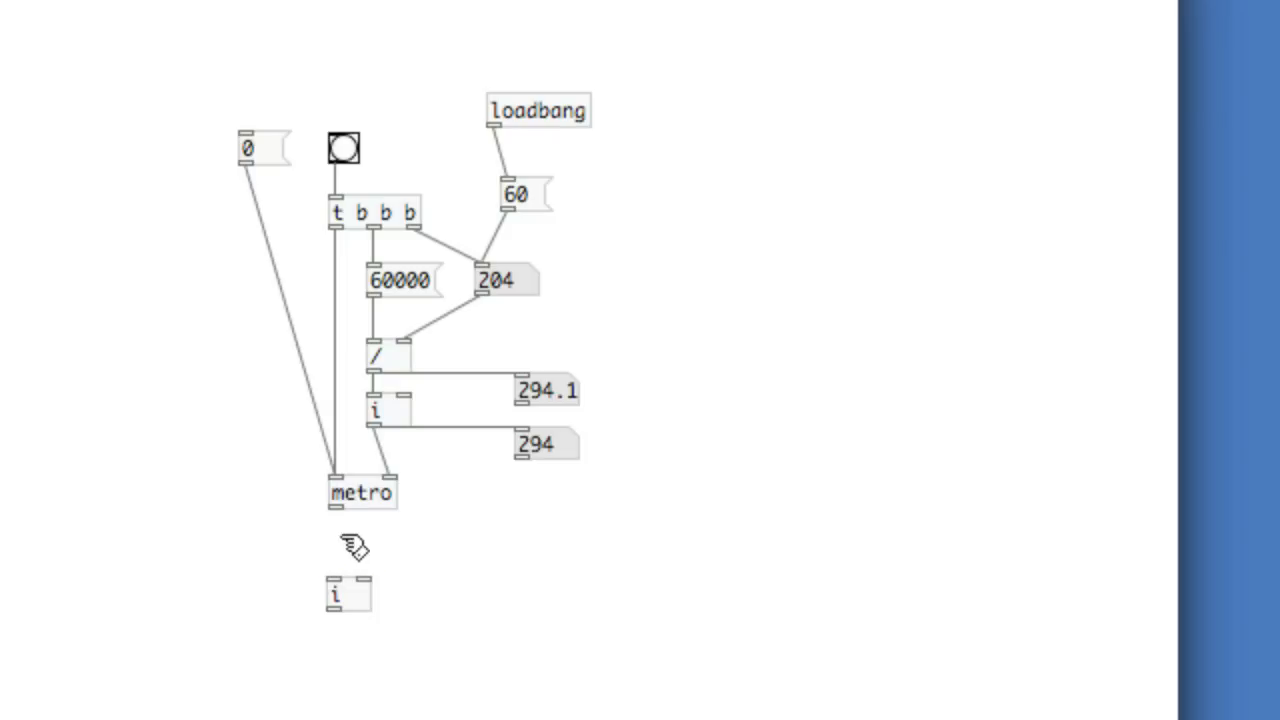
mouse_move(413, 596)
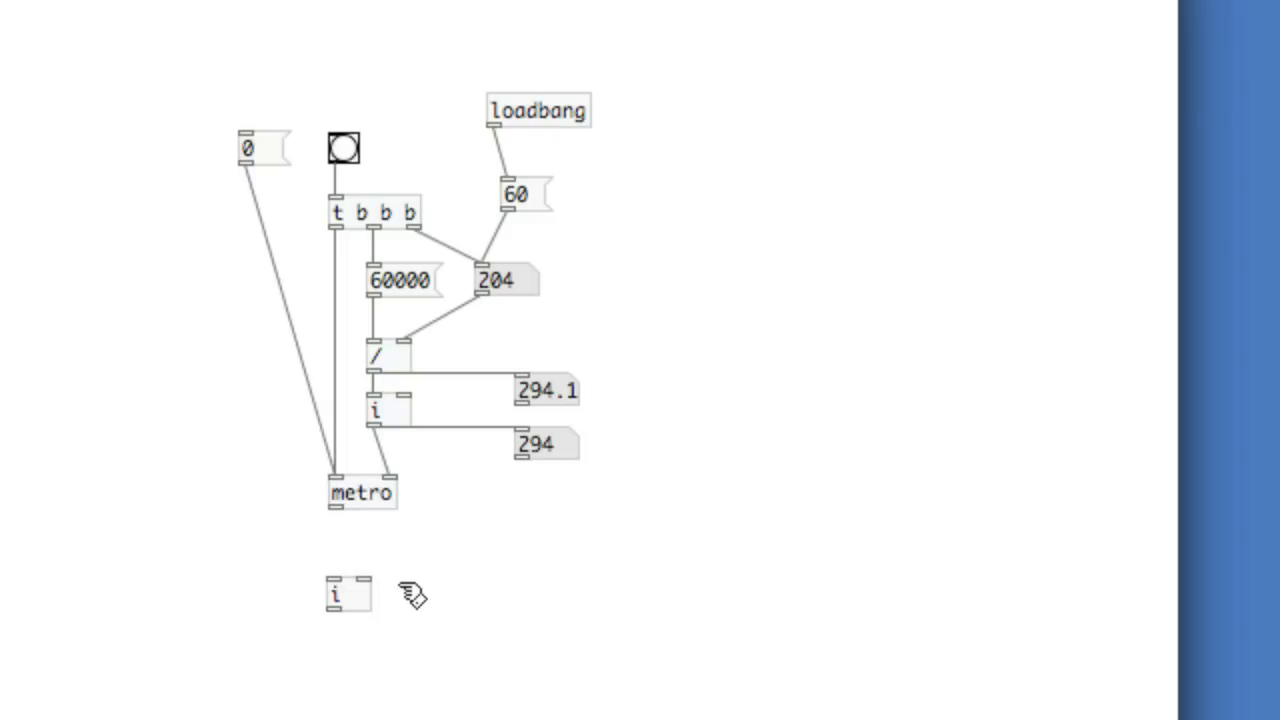
Step: Create the [+ 1] object beside the int and finish the [% 8] object below
click(418, 602)
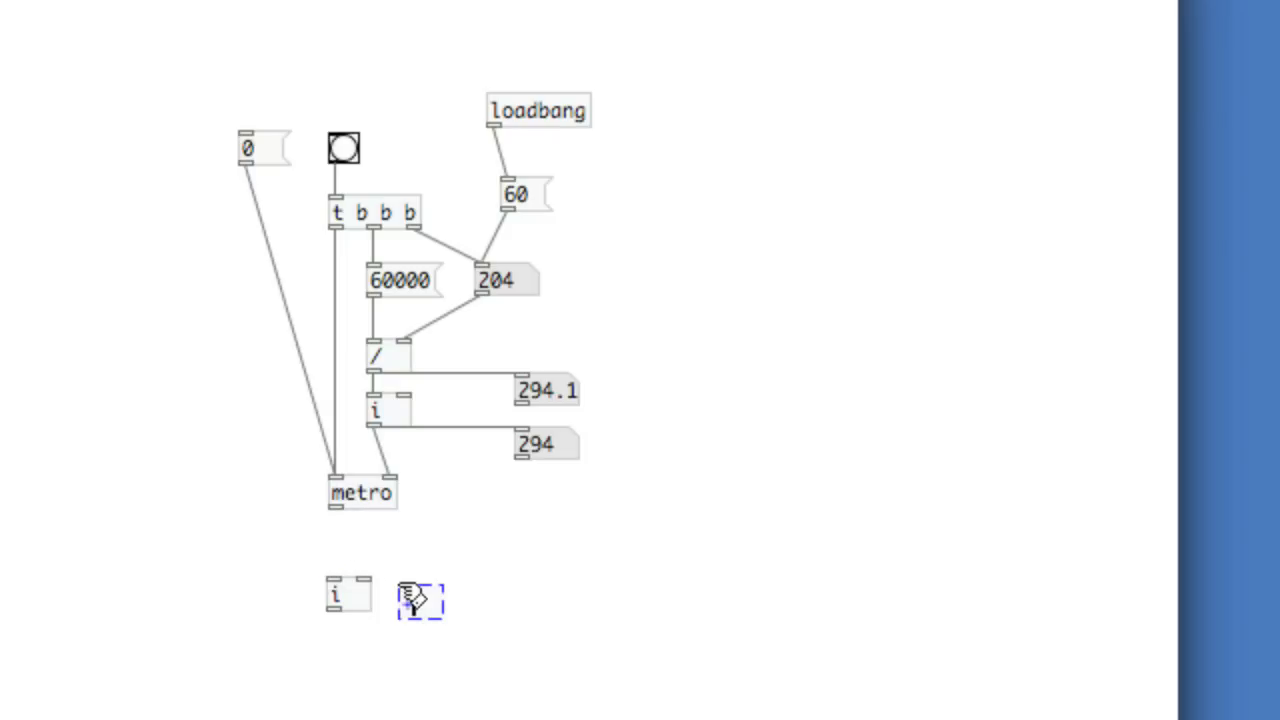
text(1)
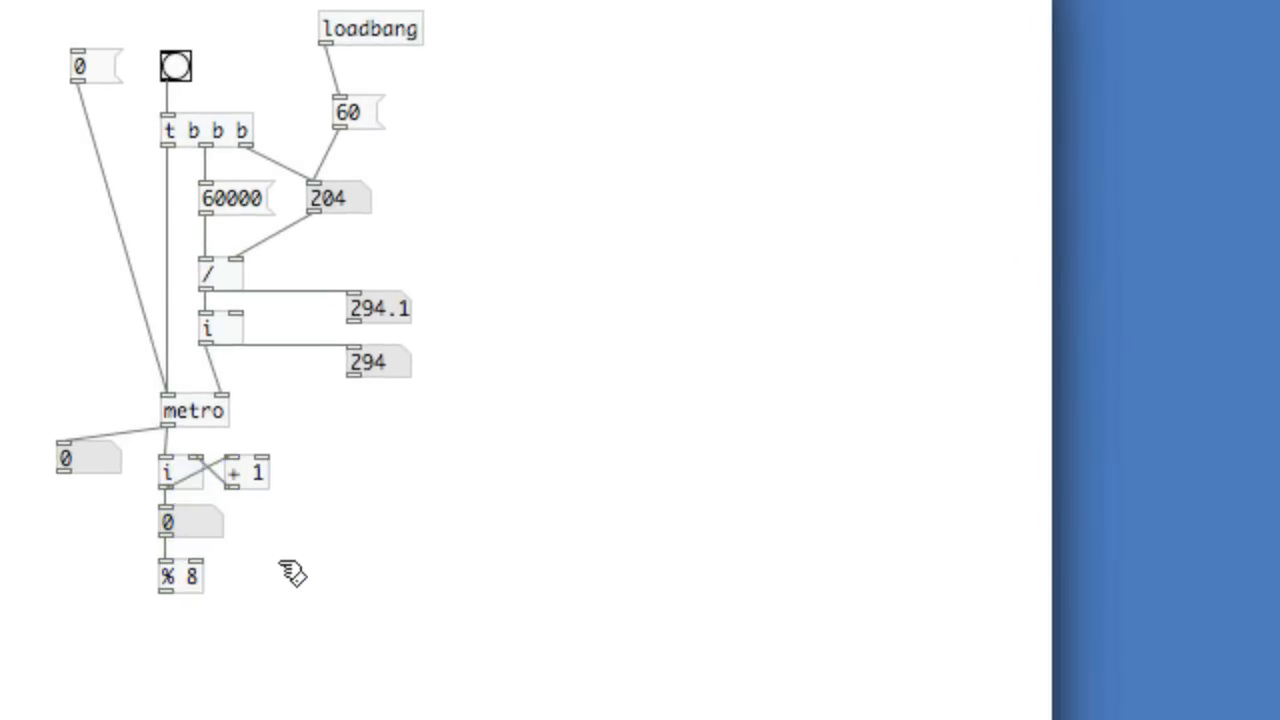
click(190, 635)
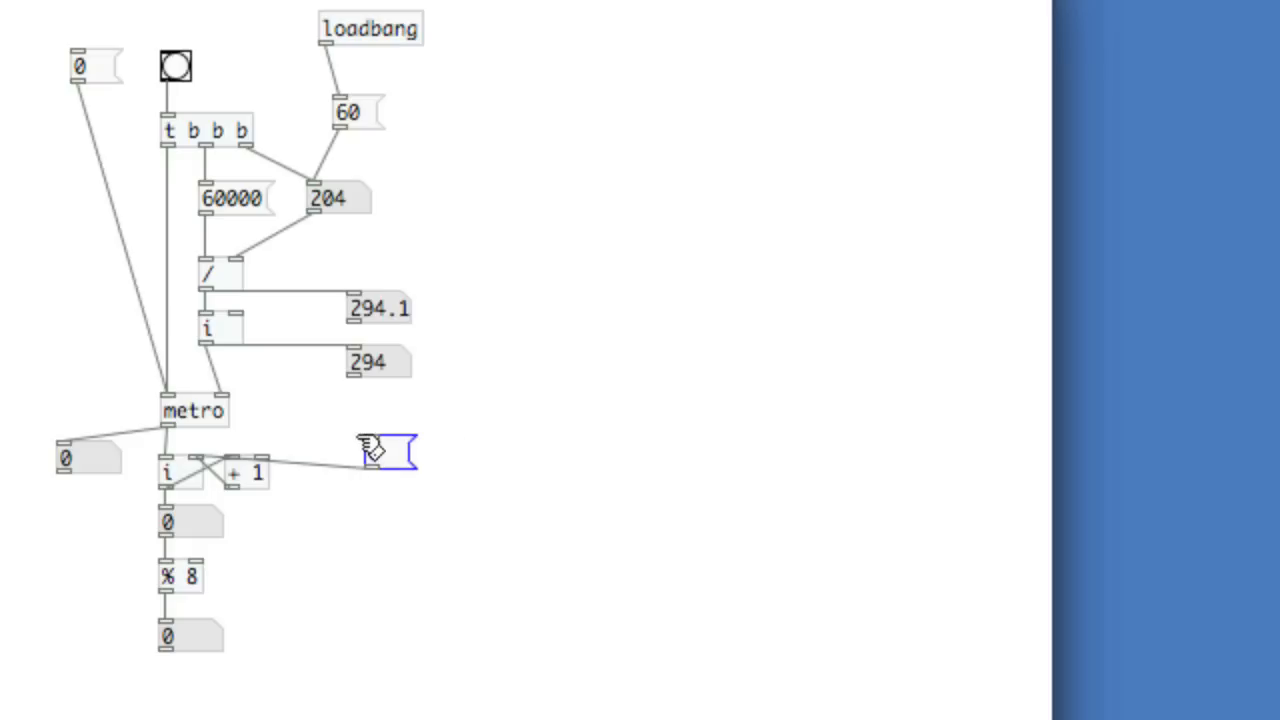
Step: Move the reset 0 message next to metro
drag(385, 450, 315, 410)
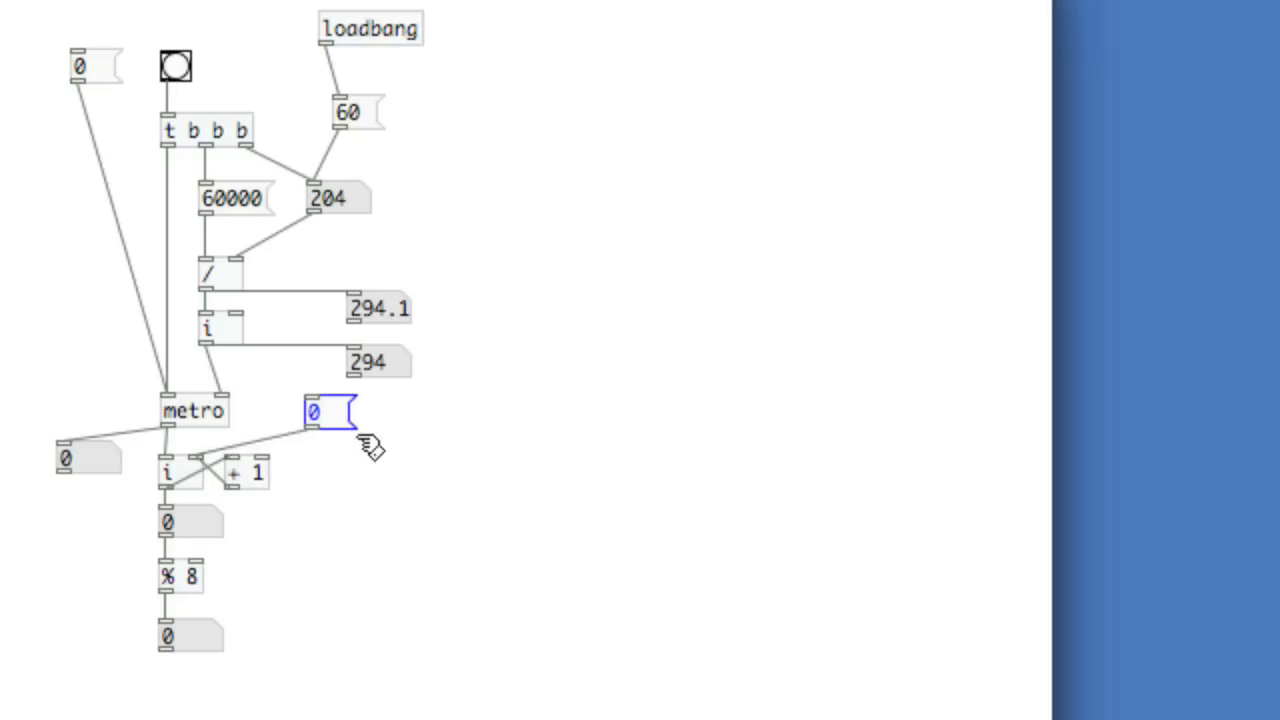
drag(330, 410, 285, 410)
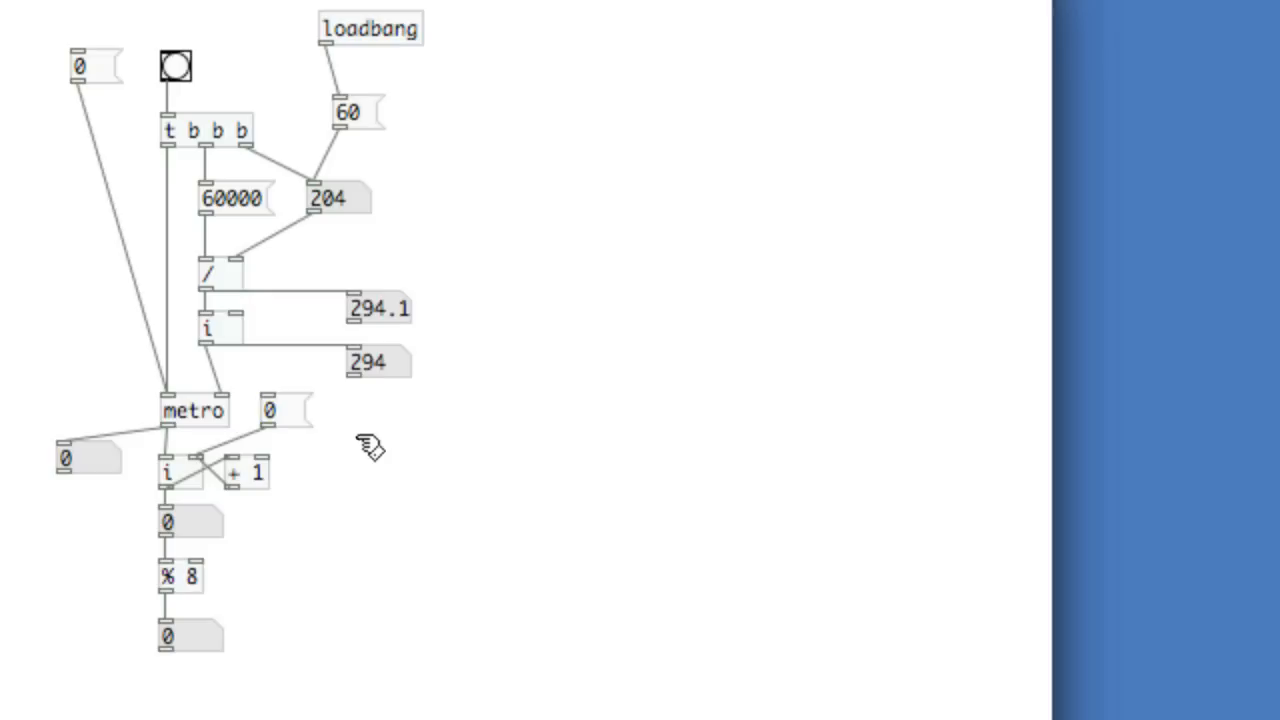
mouse_move(350, 420)
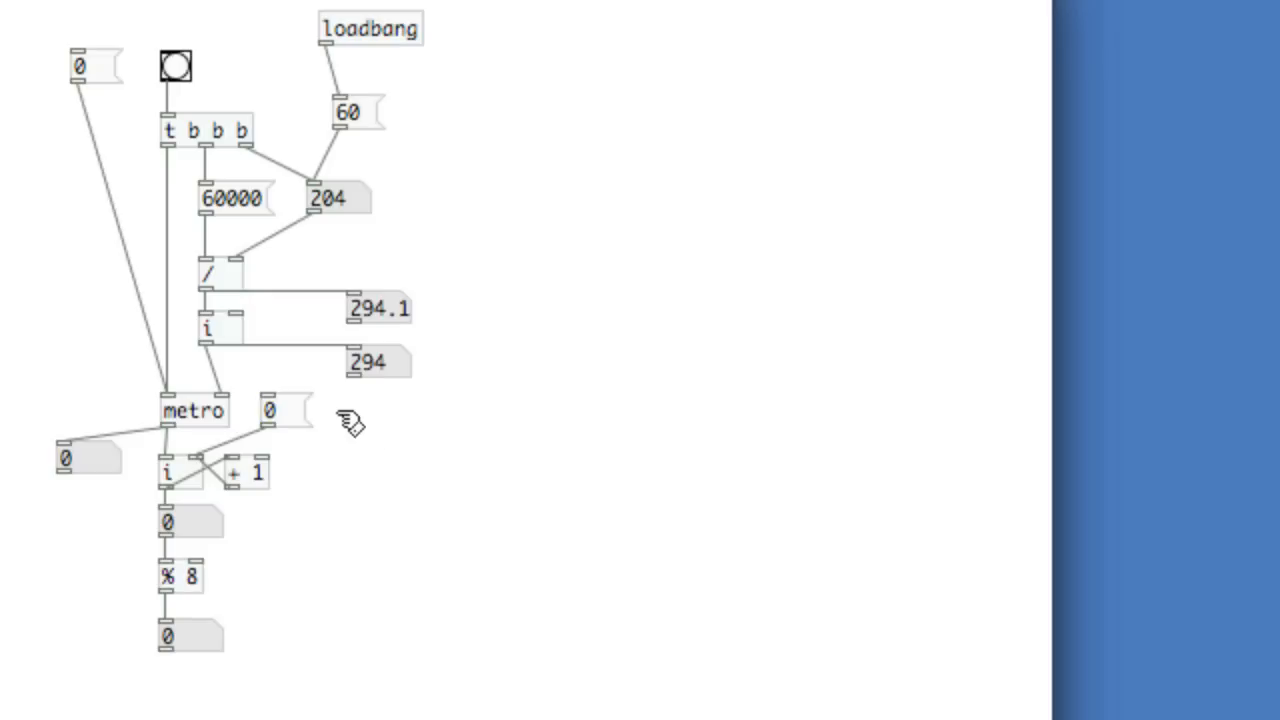
mouse_move(215, 435)
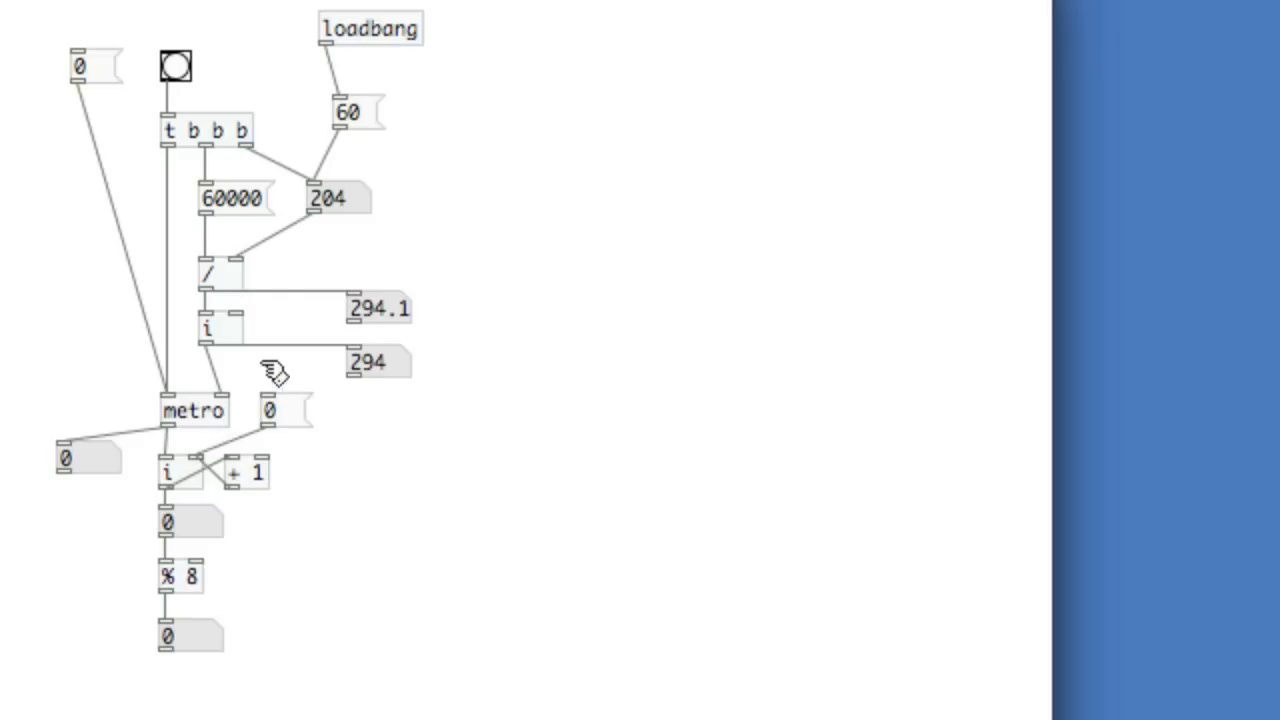
mouse_move(250, 220)
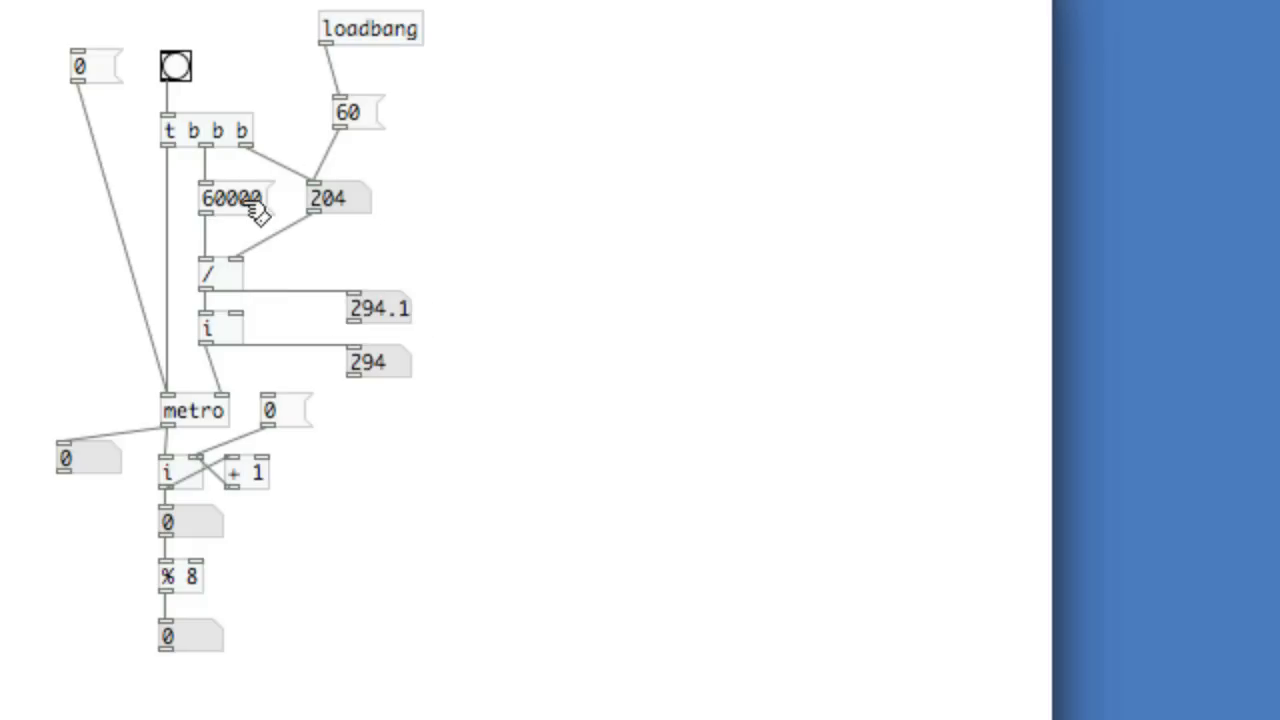
mouse_move(270, 212)
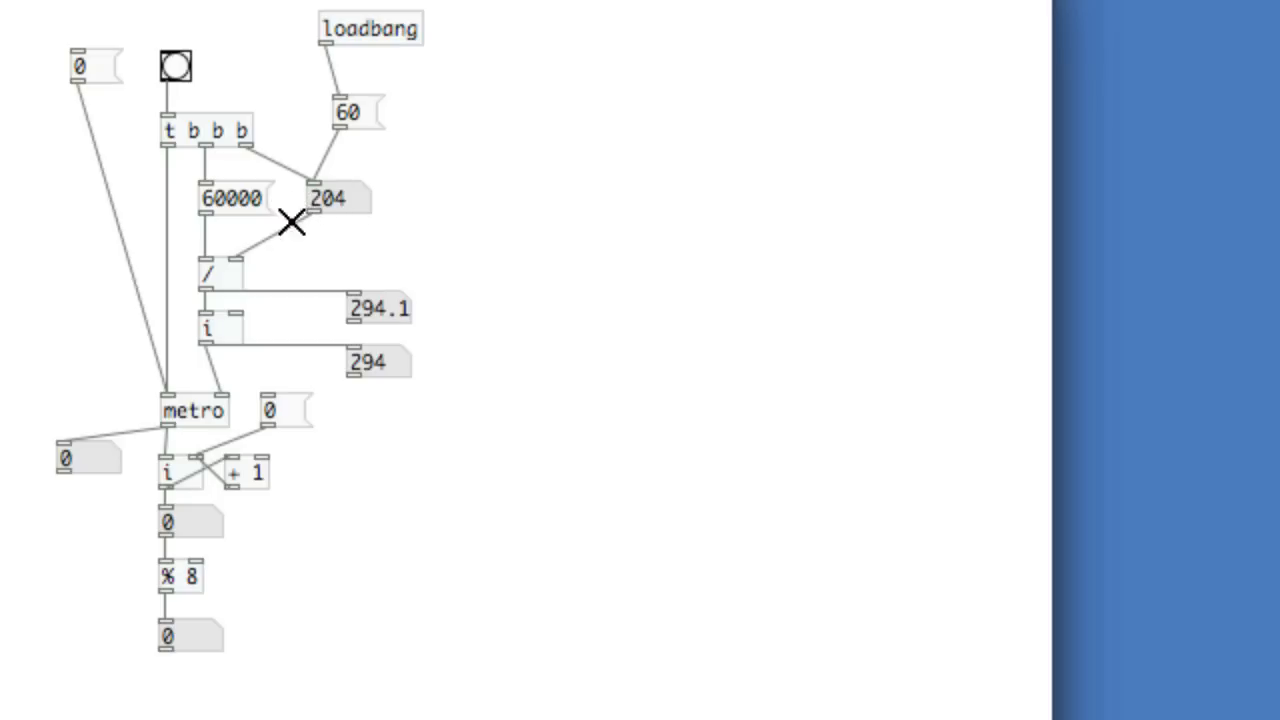
mouse_move(190, 128)
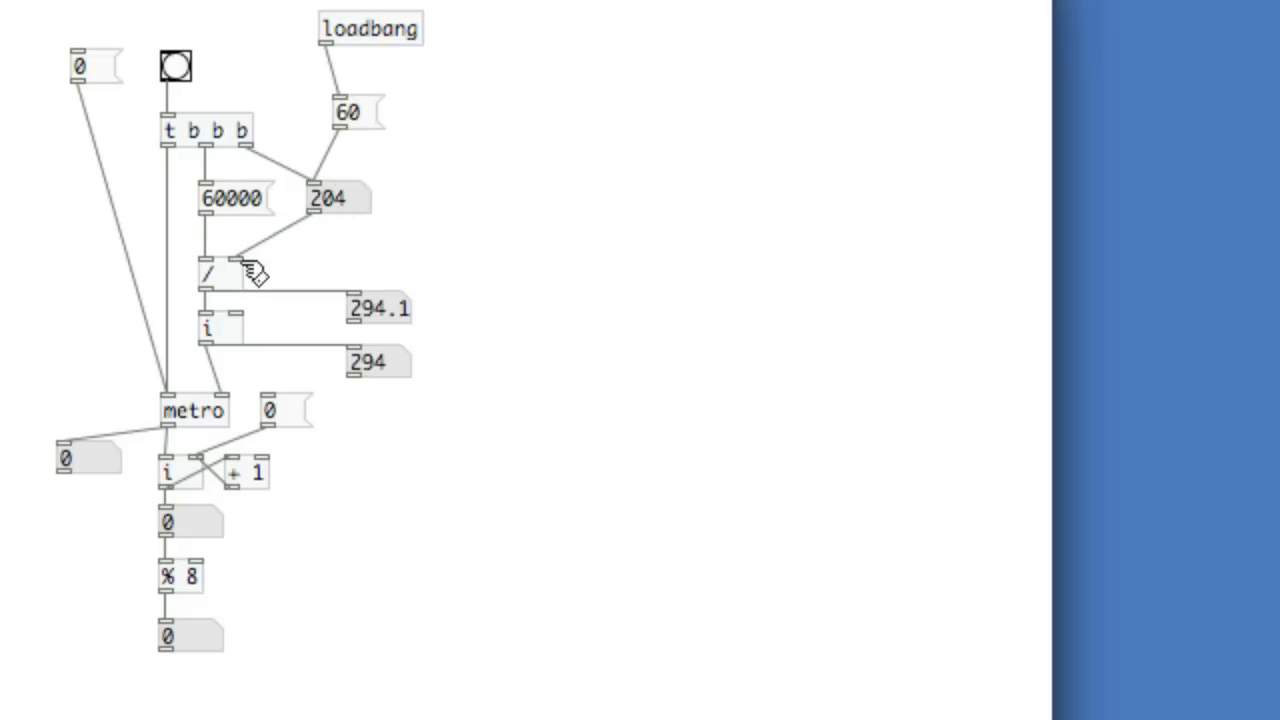
mouse_move(235, 232)
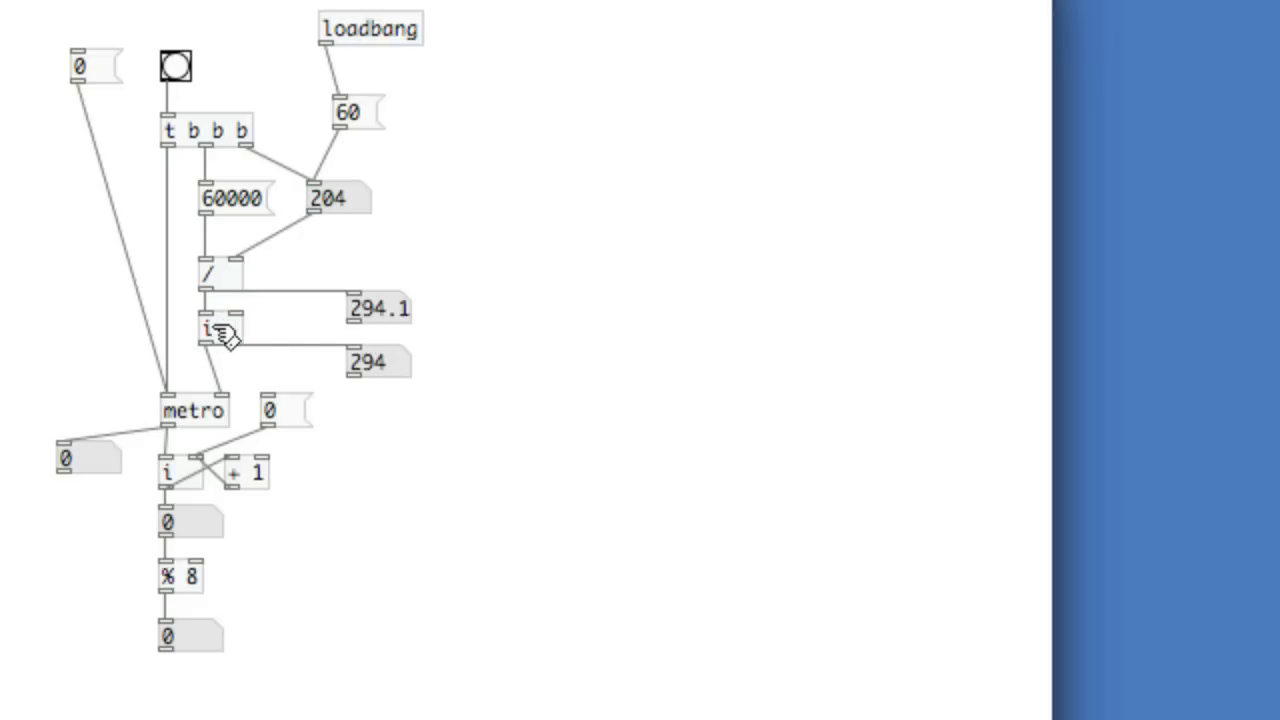
mouse_move(410, 310)
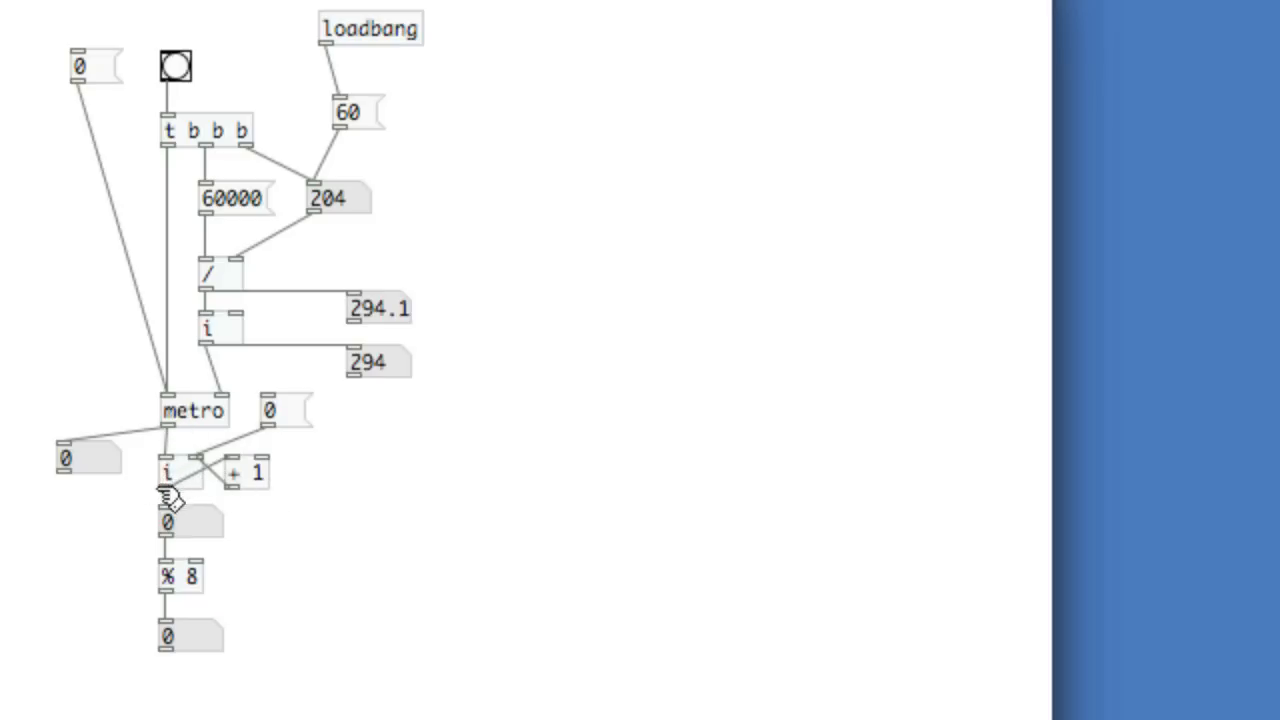
mouse_move(250, 500)
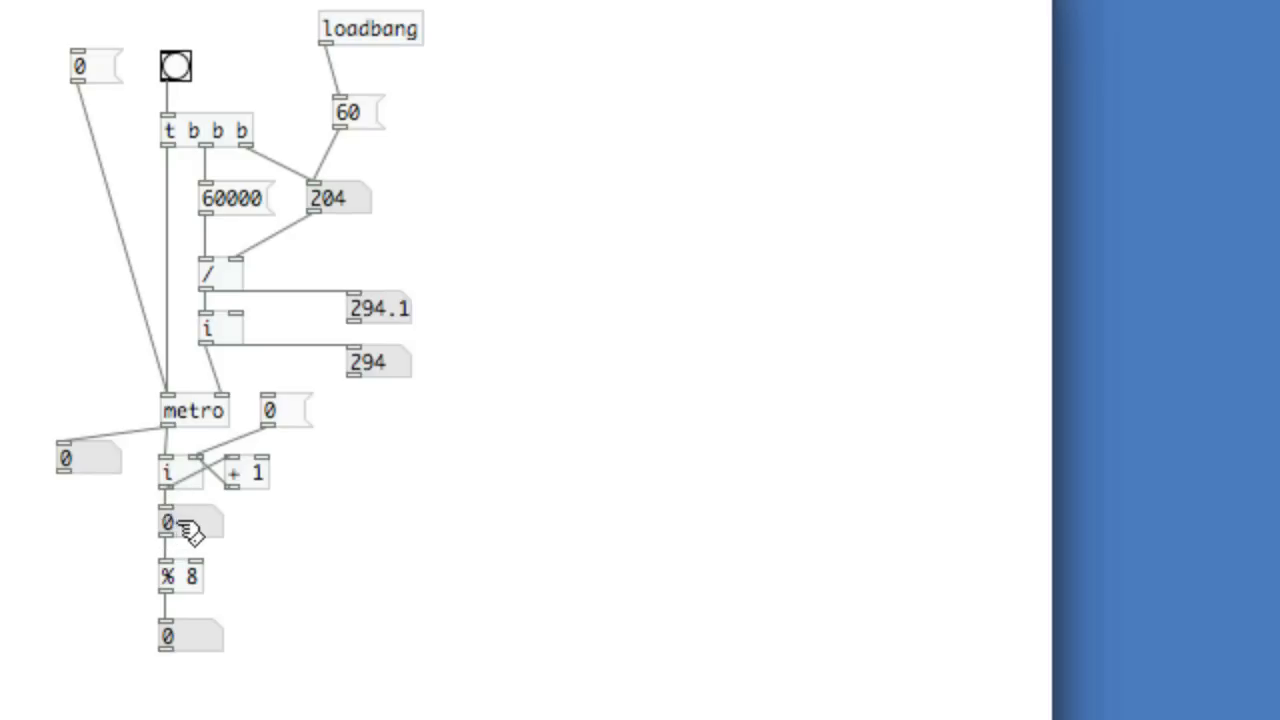
mouse_move(170, 595)
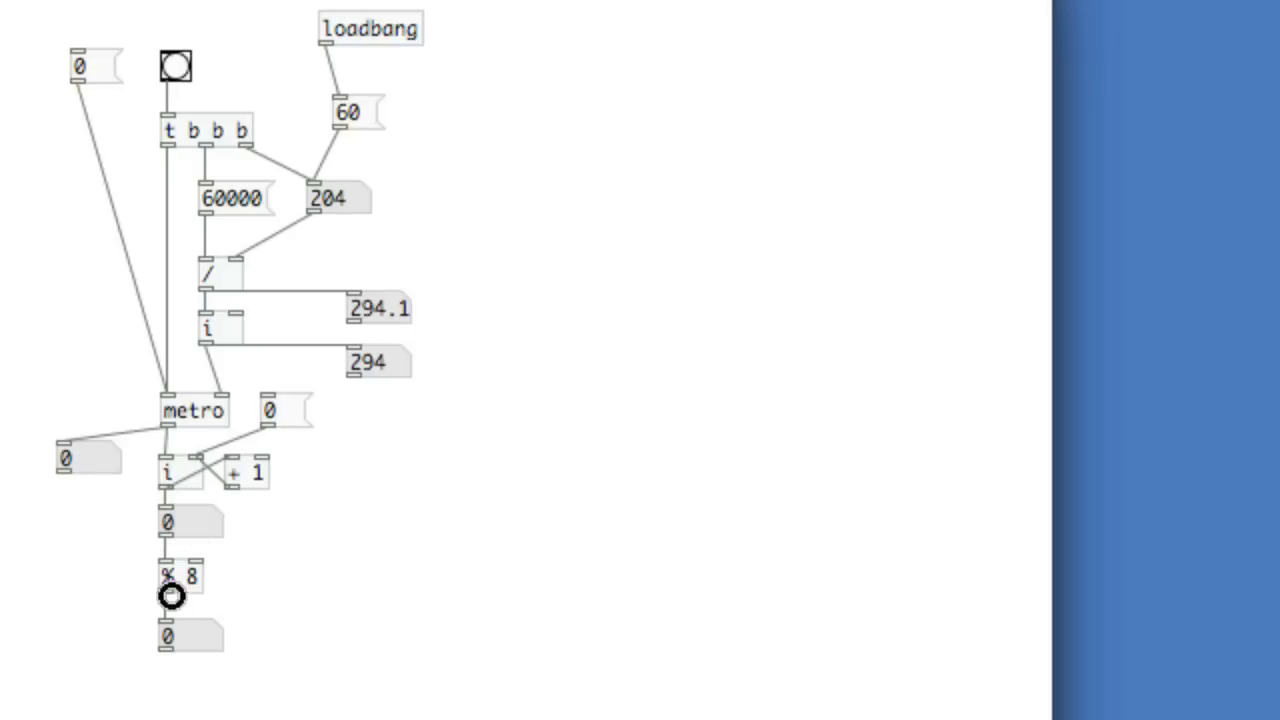
mouse_move(215, 303)
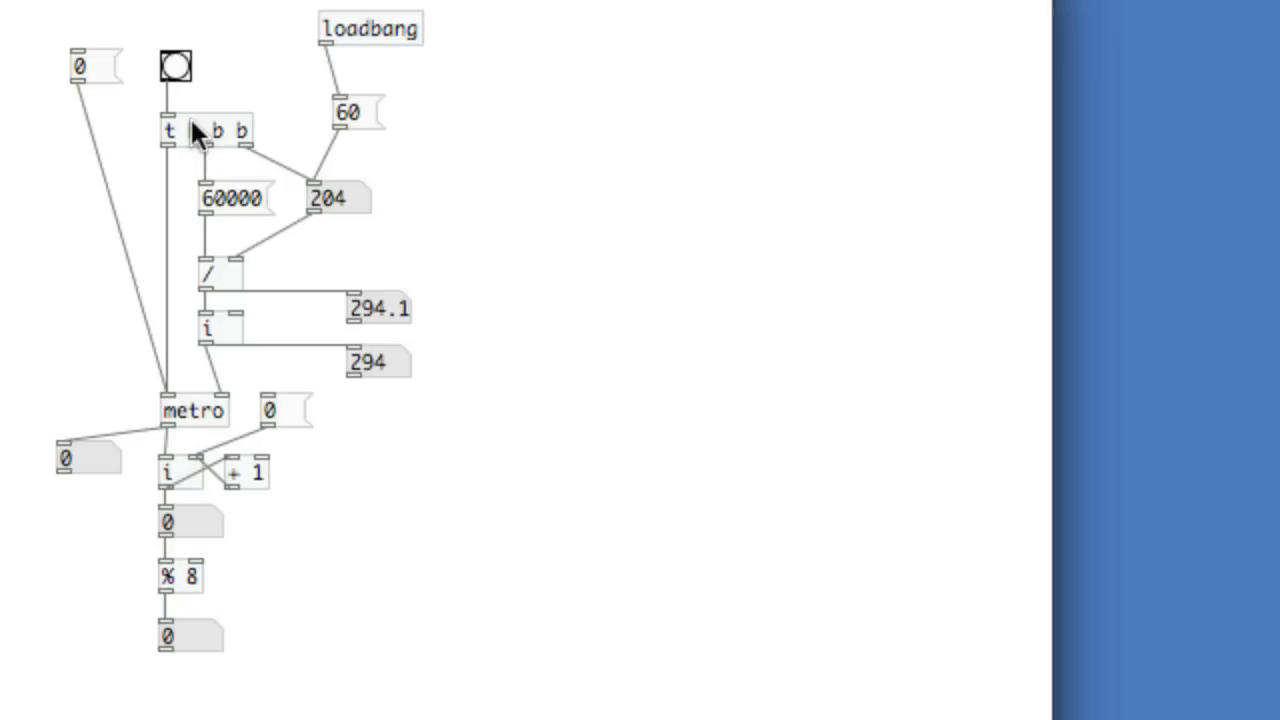
Step: Start the metro and counter, then retrigger the bang to apply 95 BPM
click(175, 68)
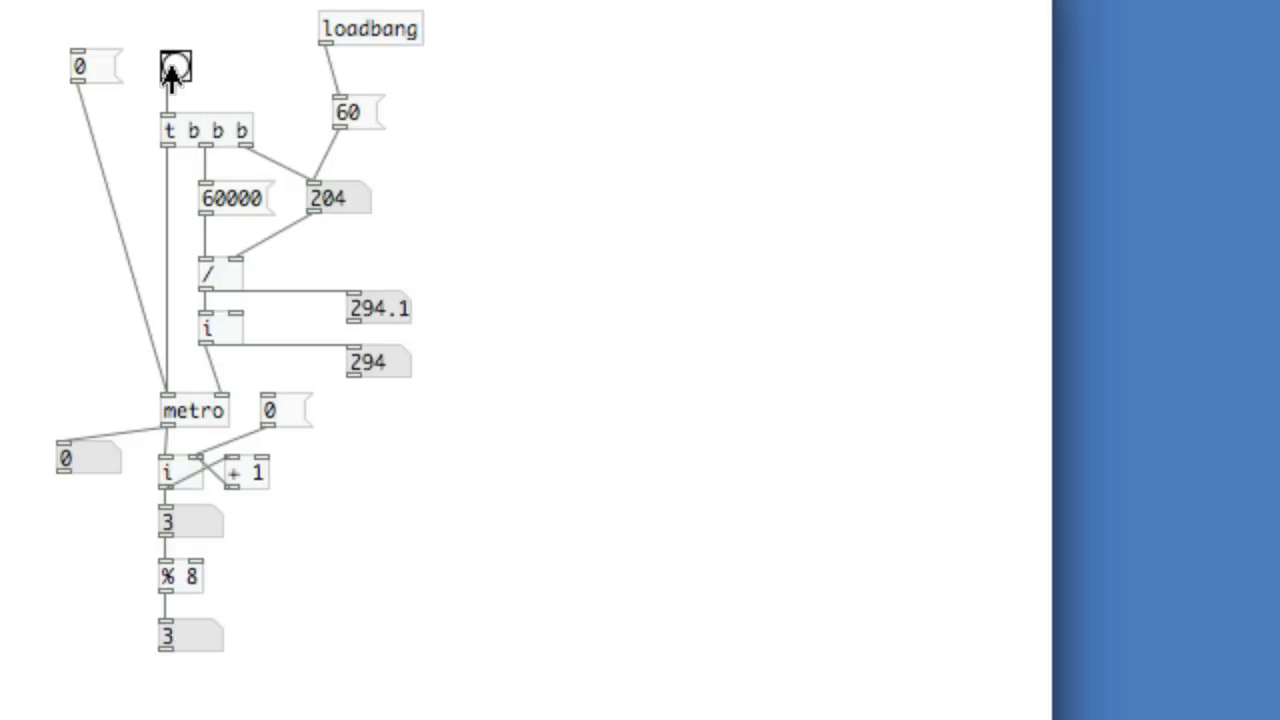
click(174, 70)
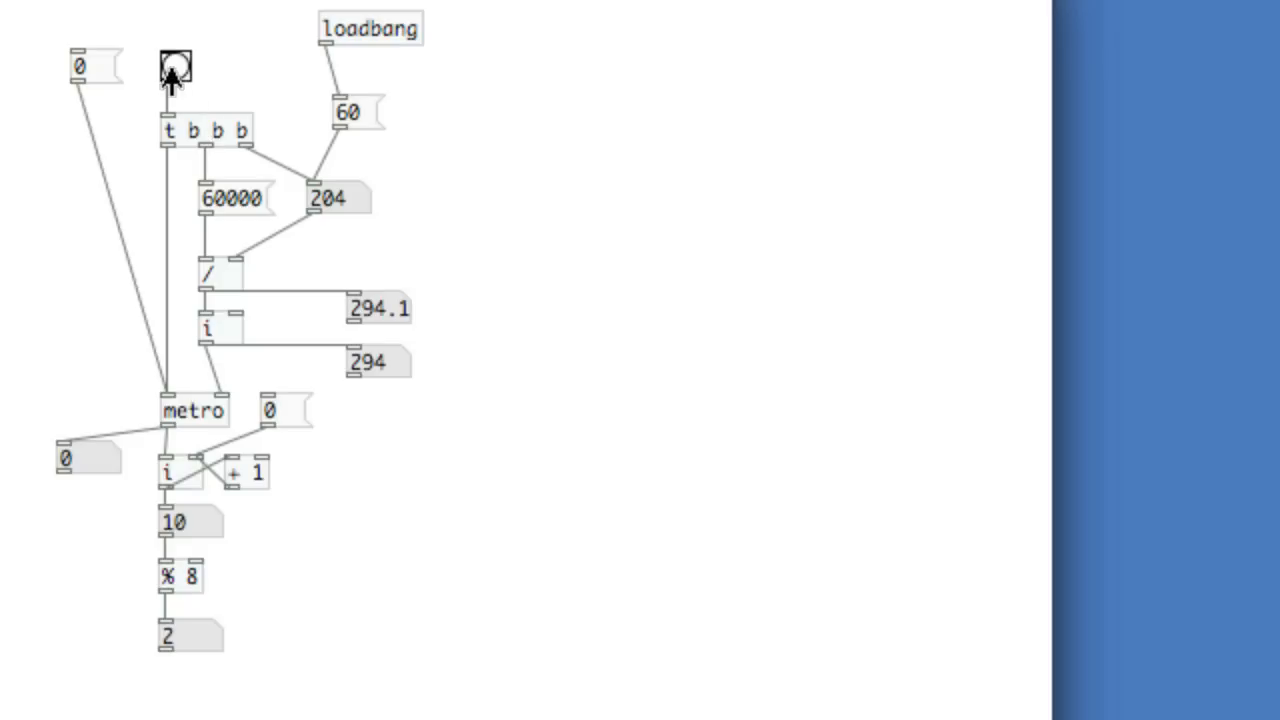
click(174, 68)
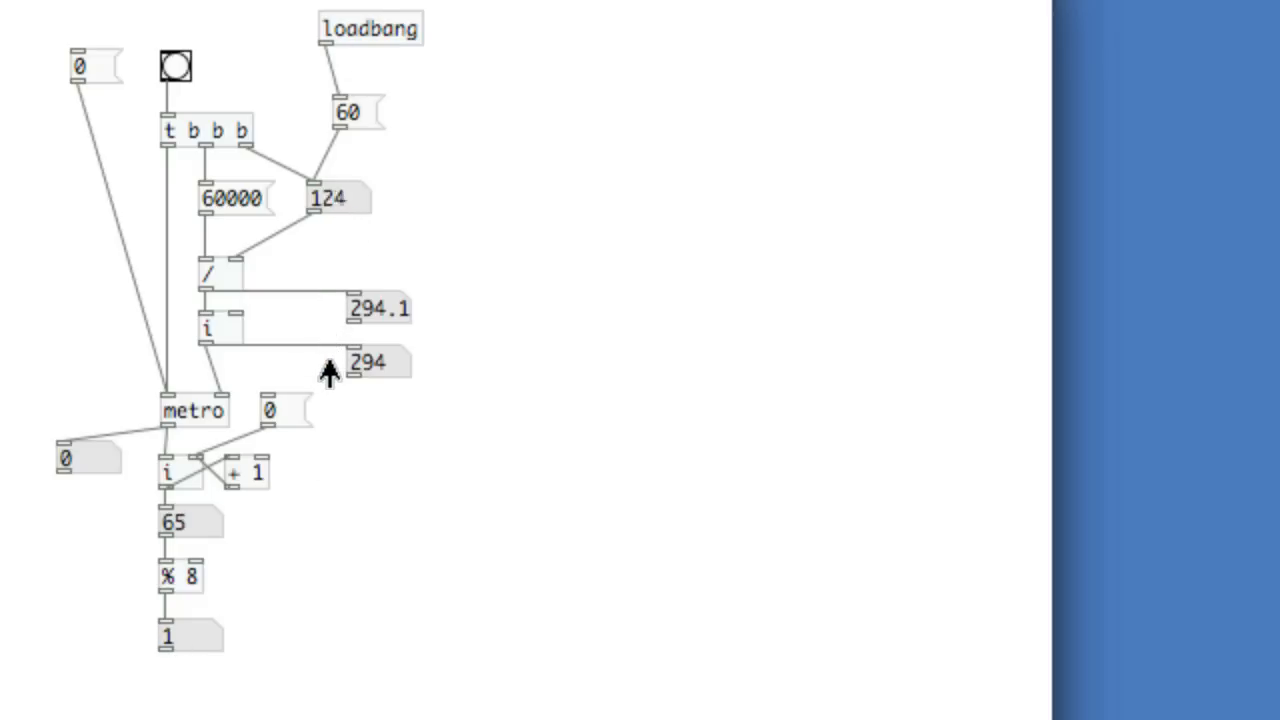
click(176, 66)
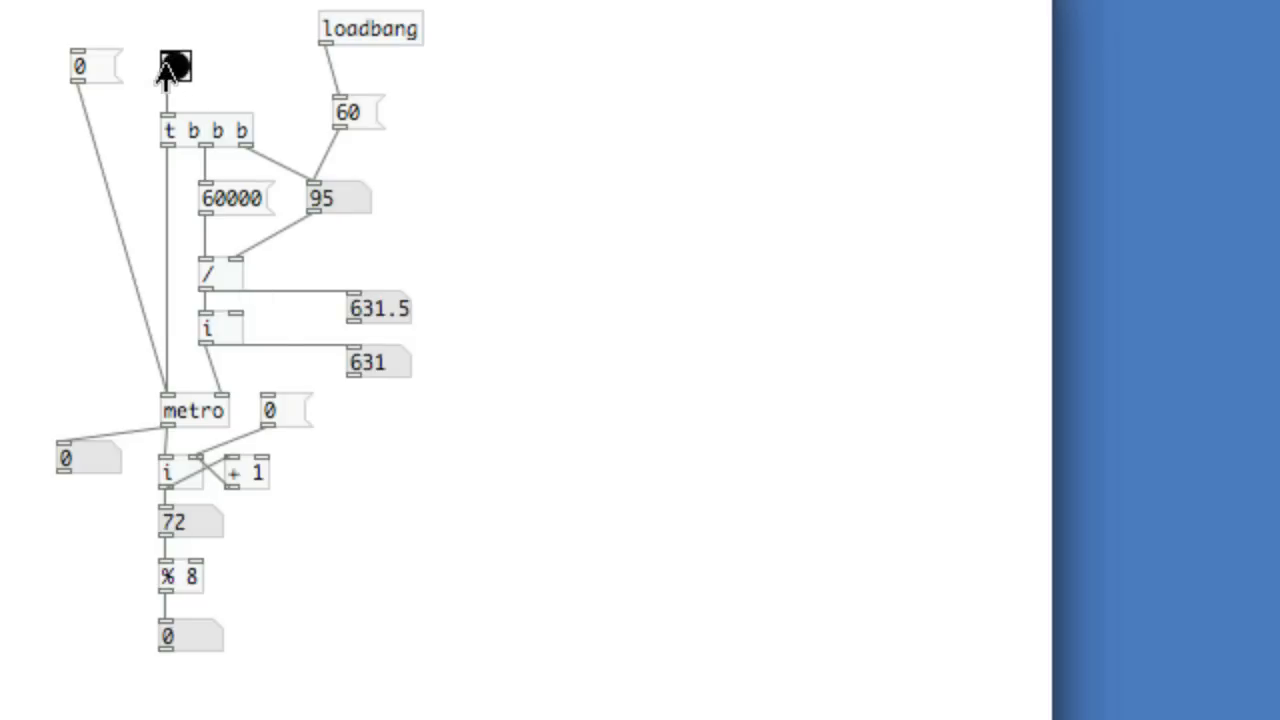
click(175, 67)
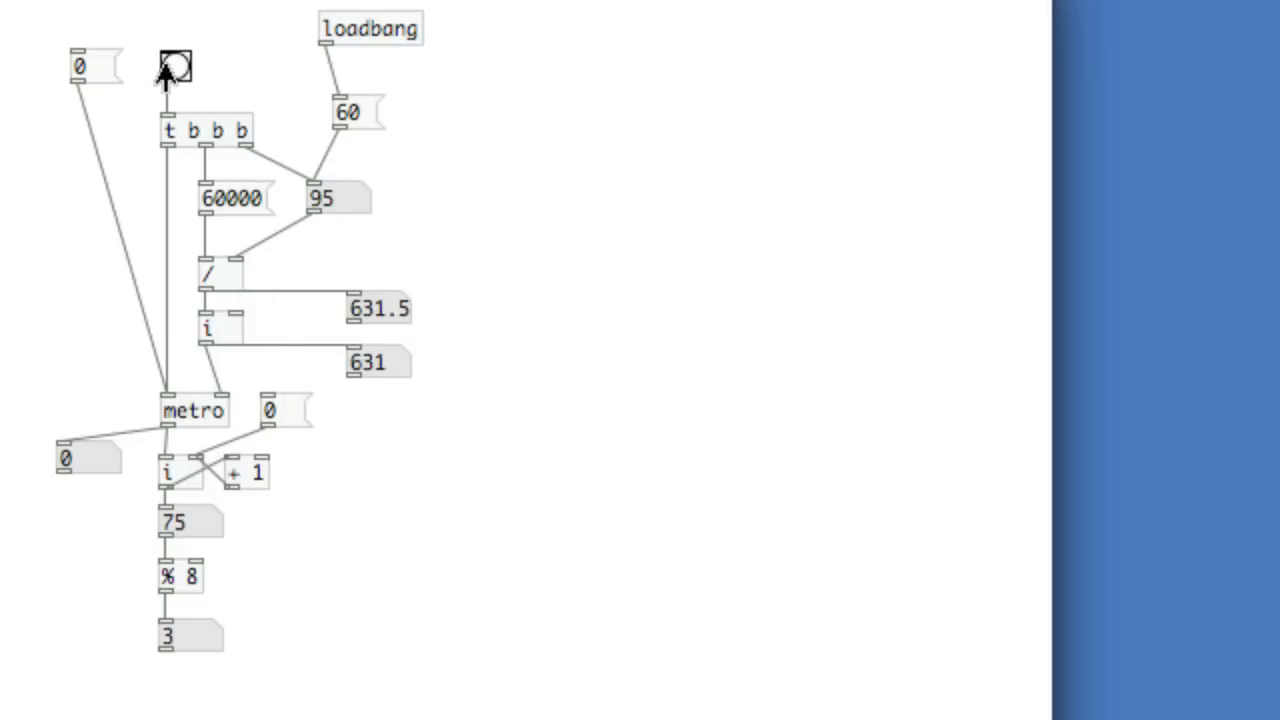